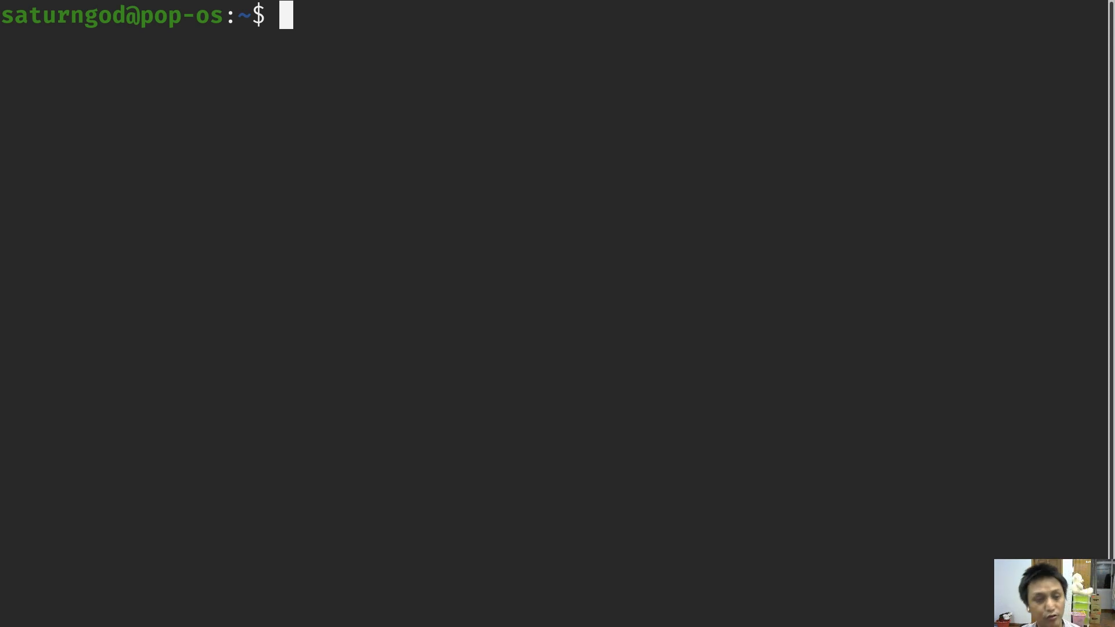
{"action": "mouse_move", "coordinate": [344, 380]}
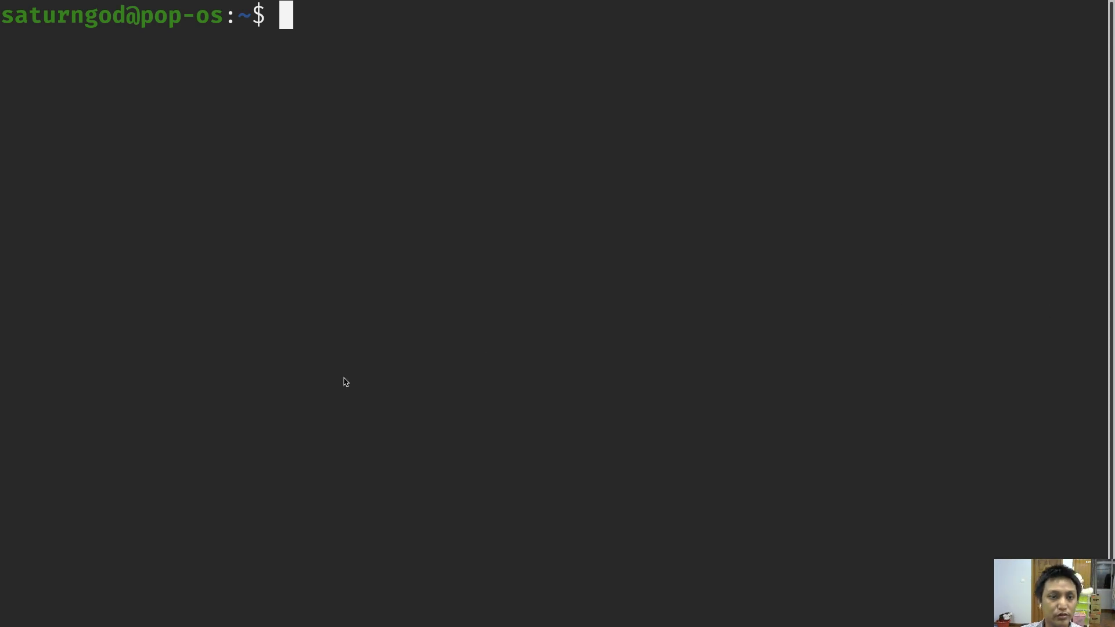
{"action": "mouse_move", "coordinate": [387, 261]}
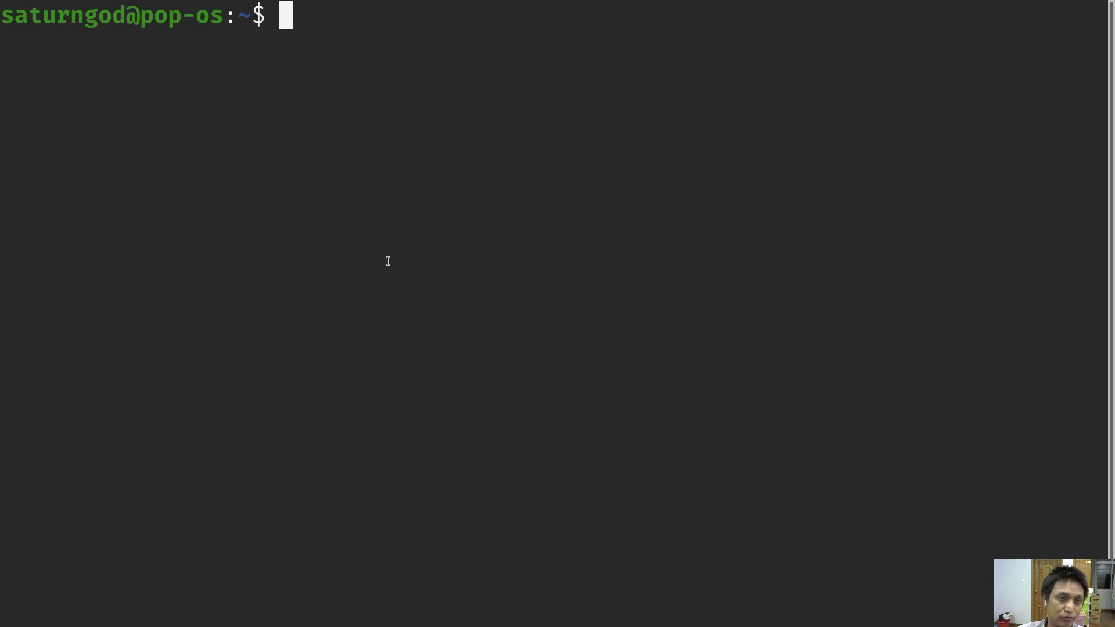
Step: Log in to the local MySQL server as root with mysql -uroot -p, retrying after access denied
{"action": "type", "text": "mysql -"}
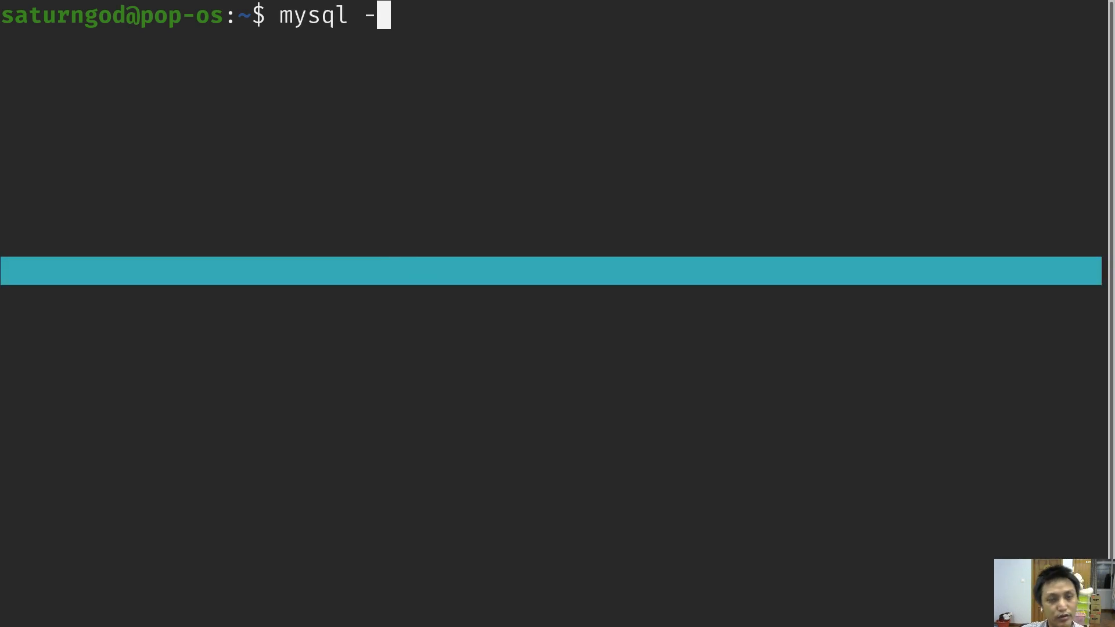
{"action": "type", "text": "uroot -p"}
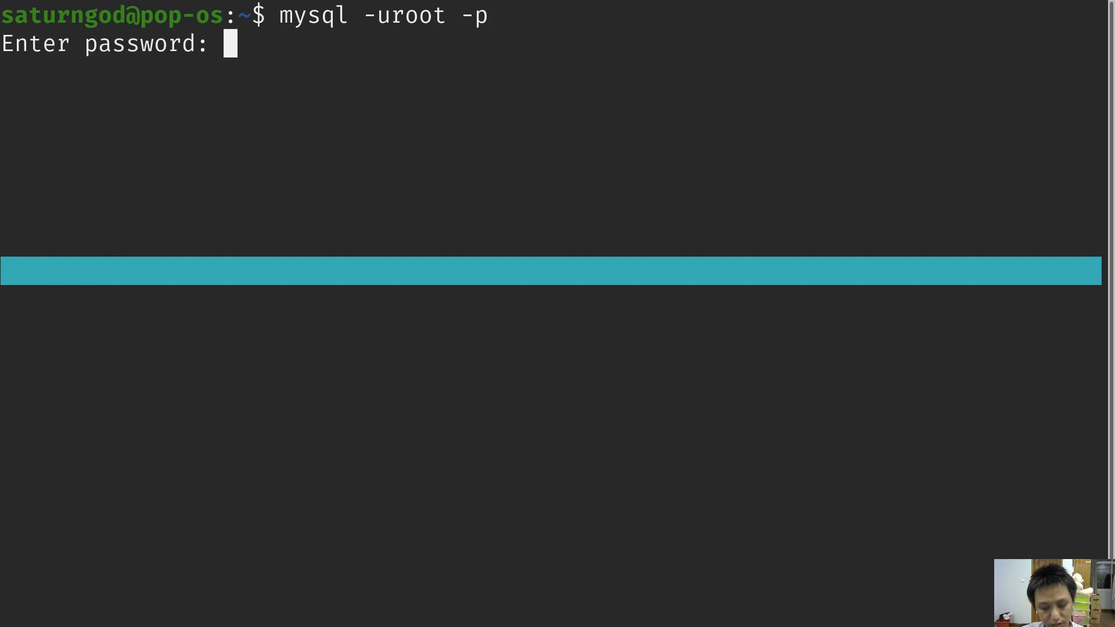
{"action": "key", "text": "Enter"}
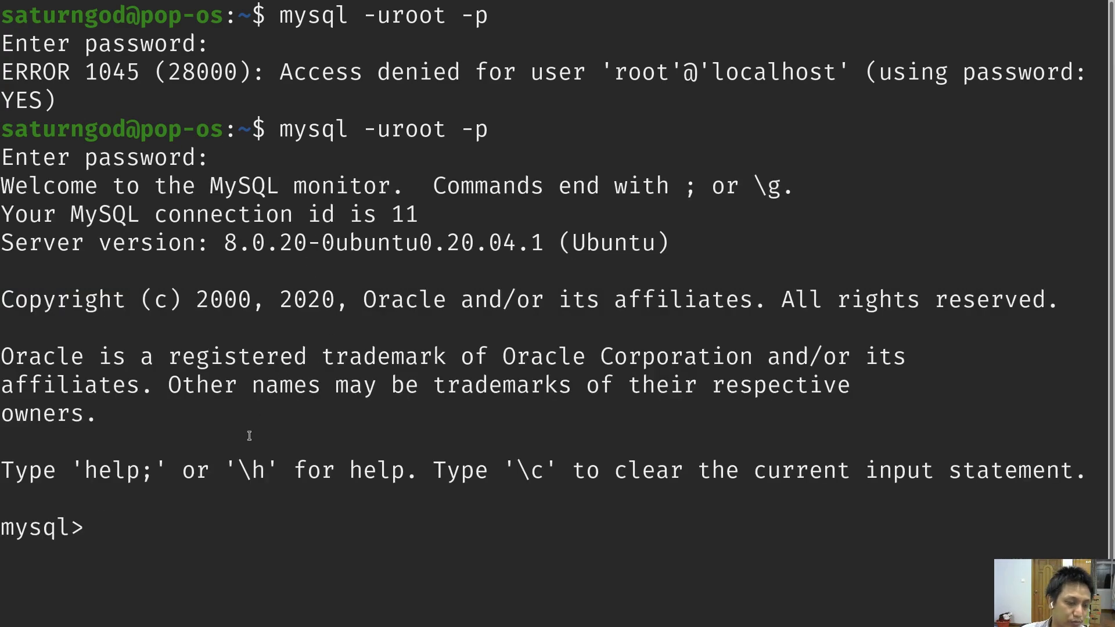
Step: Create the school database with CREATE DATABASE school;
{"action": "type", "text": "c"}
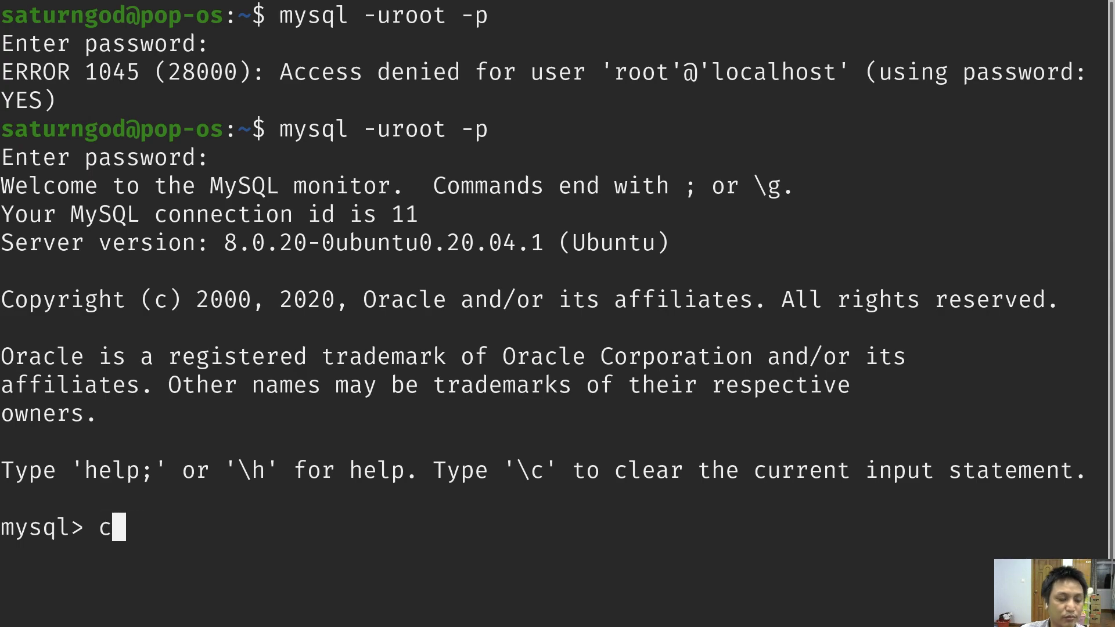
{"action": "type", "text": "reate data"}
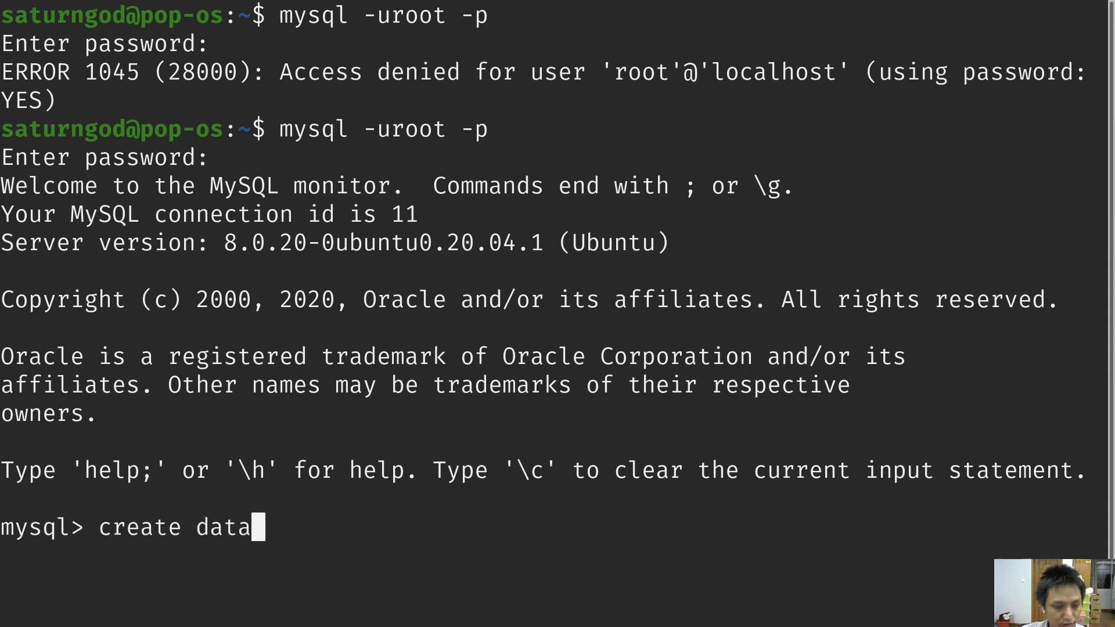
{"action": "type", "text": "base school;"}
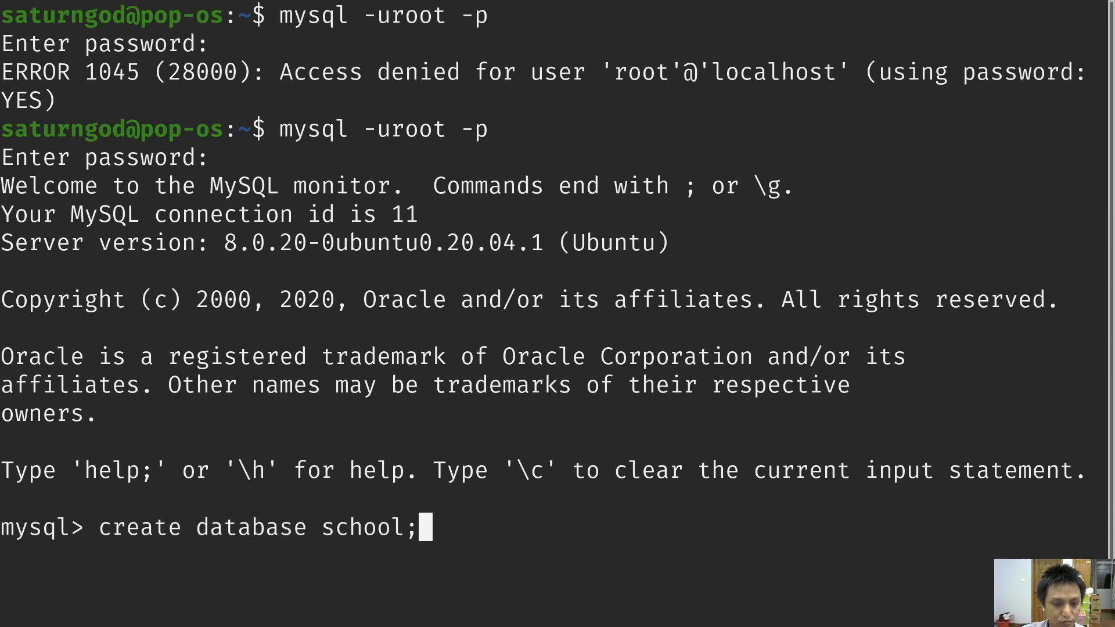
Step: List all databases, fixing the typo, and switch to school with USE
{"action": "type", "text": "show"}
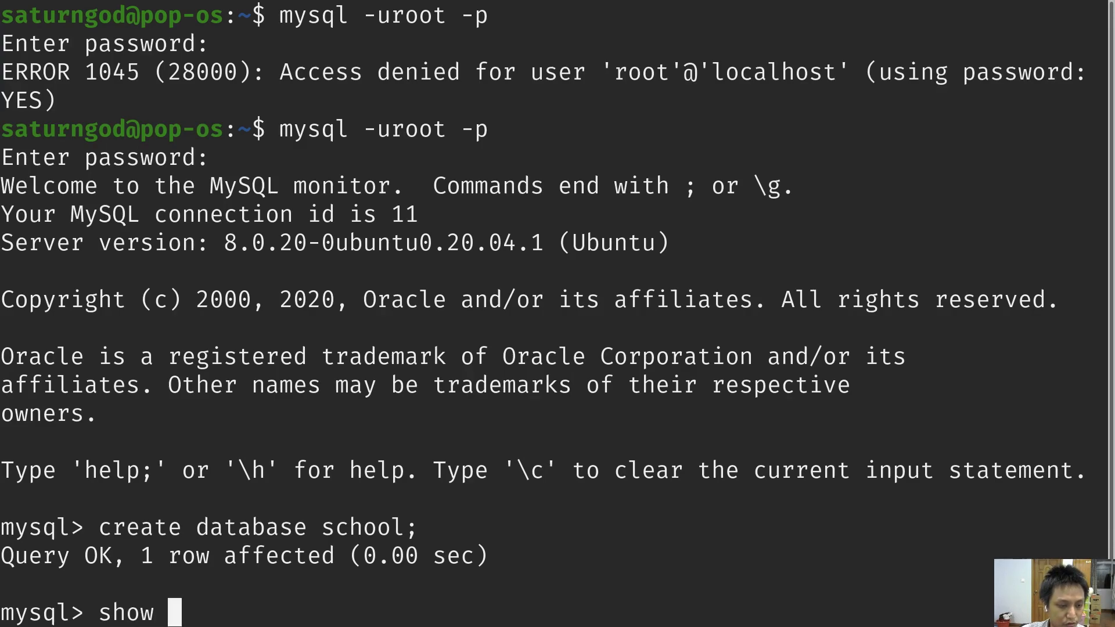
{"action": "type", "text": "databsaes;"}
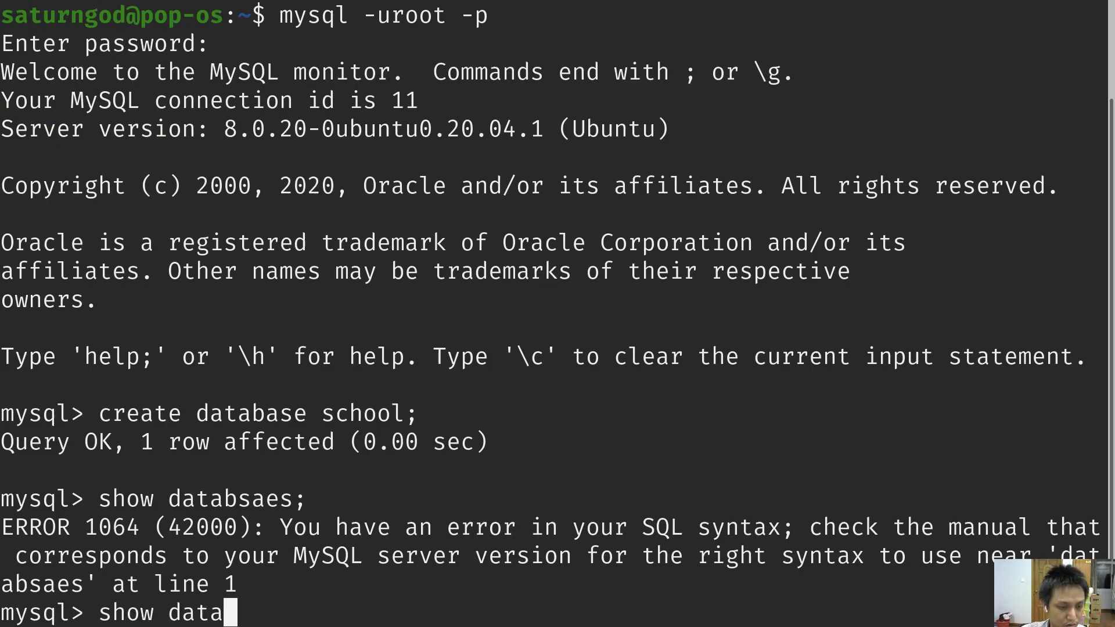
{"action": "key", "text": "Return"}
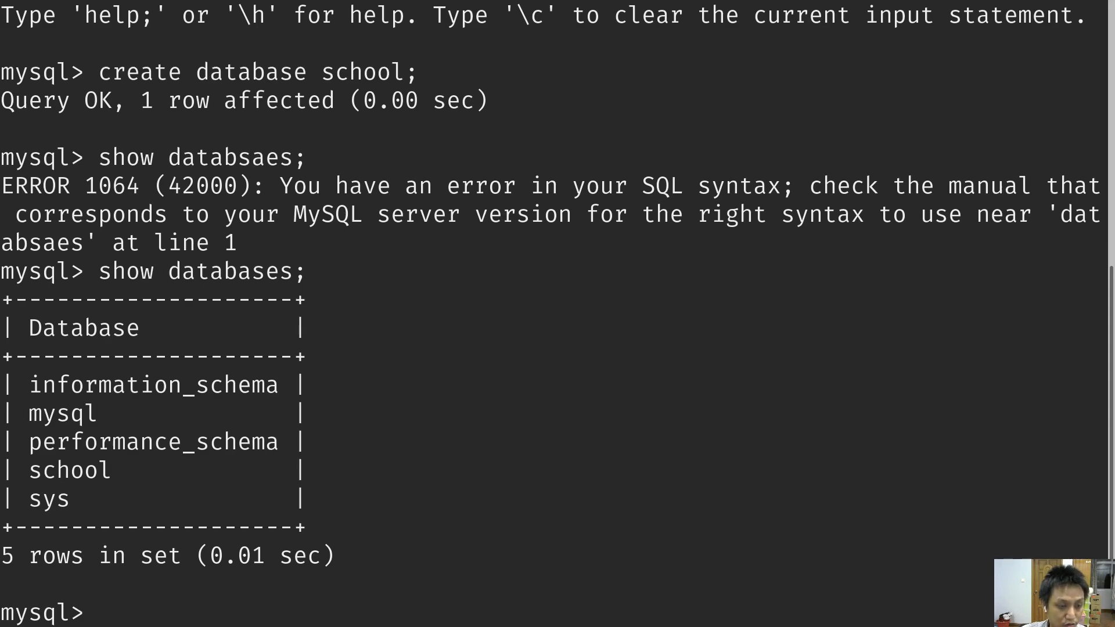
{"action": "type", "text": "use school;"}
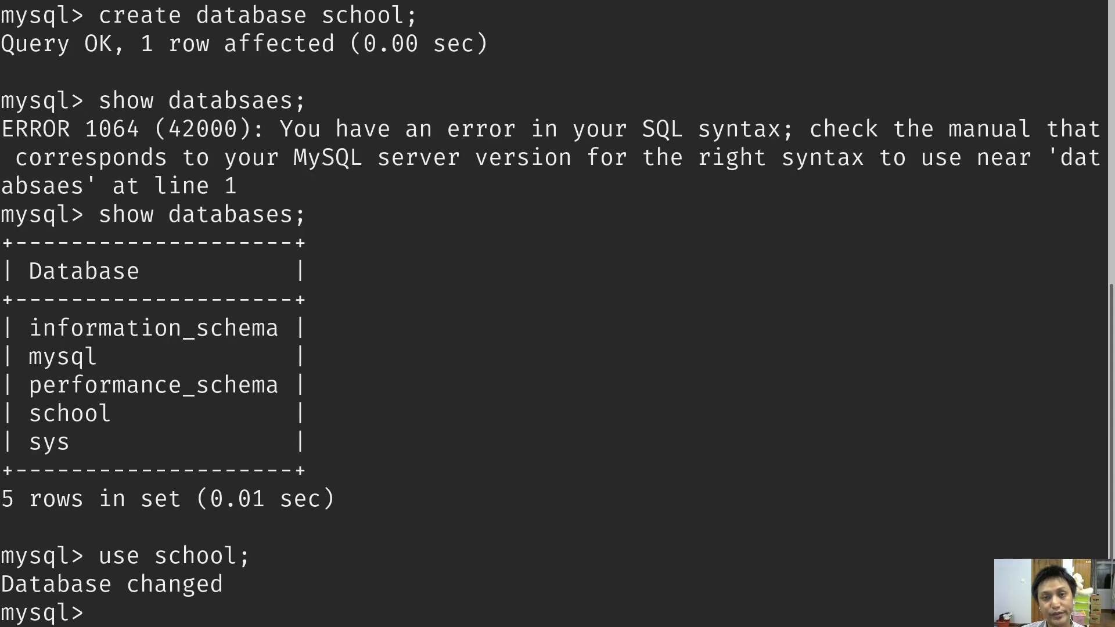
Step: After the unnamed create table attempt fails, start create table students instead
{"action": "type", "text": "cre"}
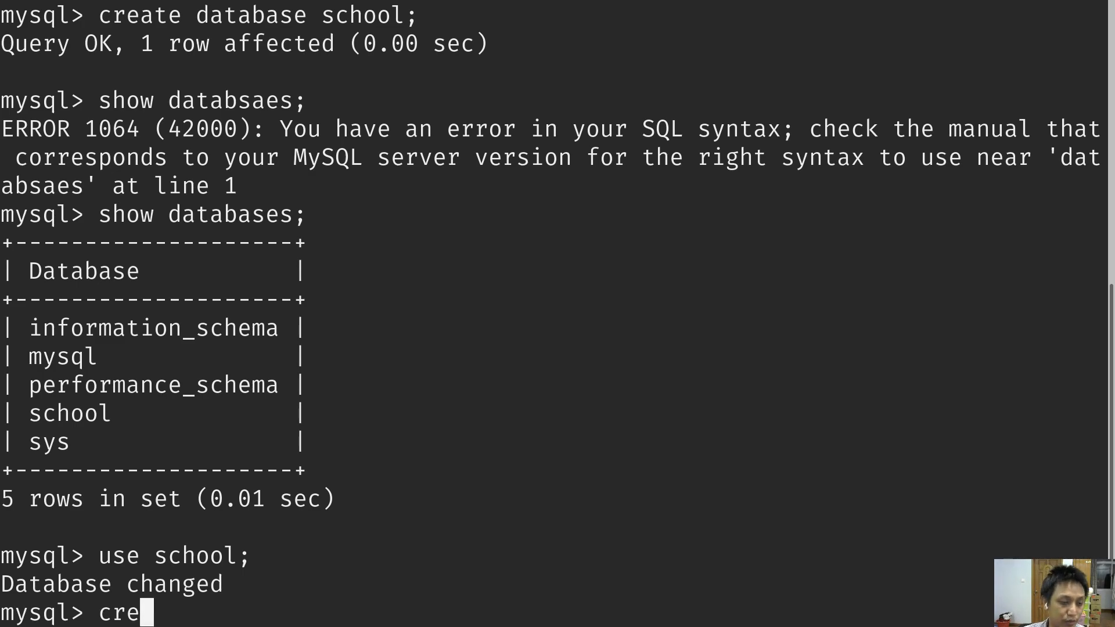
{"action": "type", "text": "ate table ("}
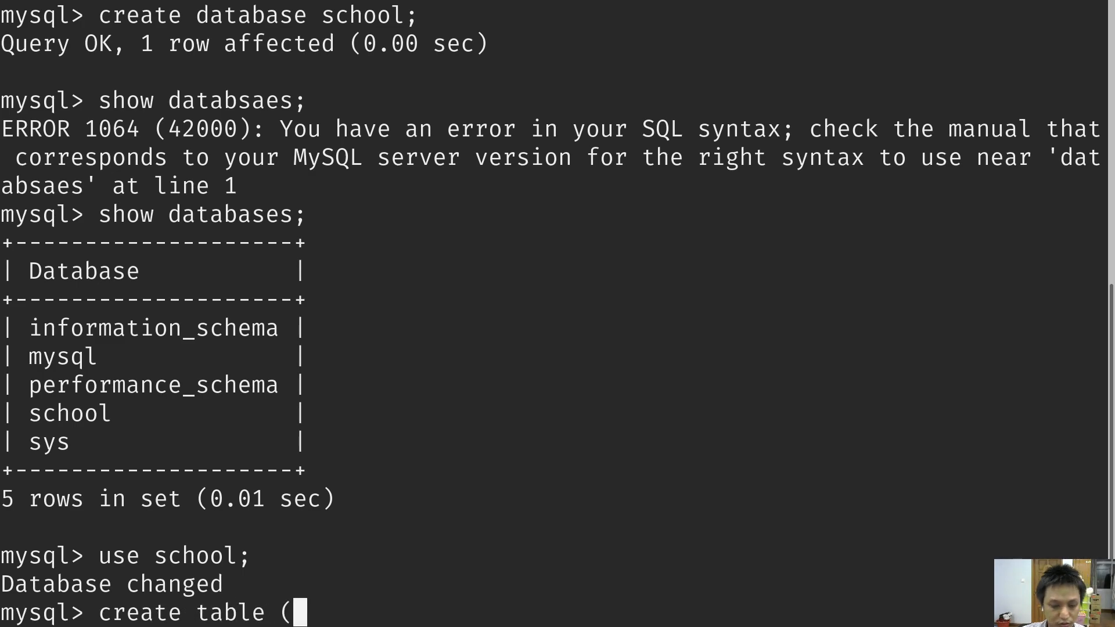
{"action": "type", "text": "id"}
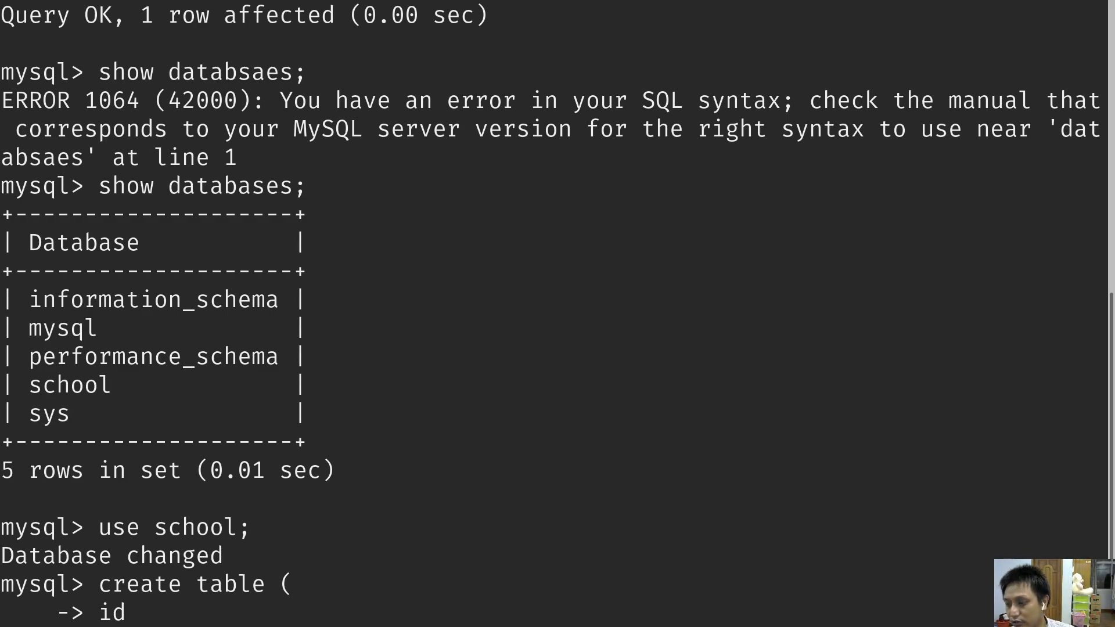
{"action": "type", "text": "\" \""}
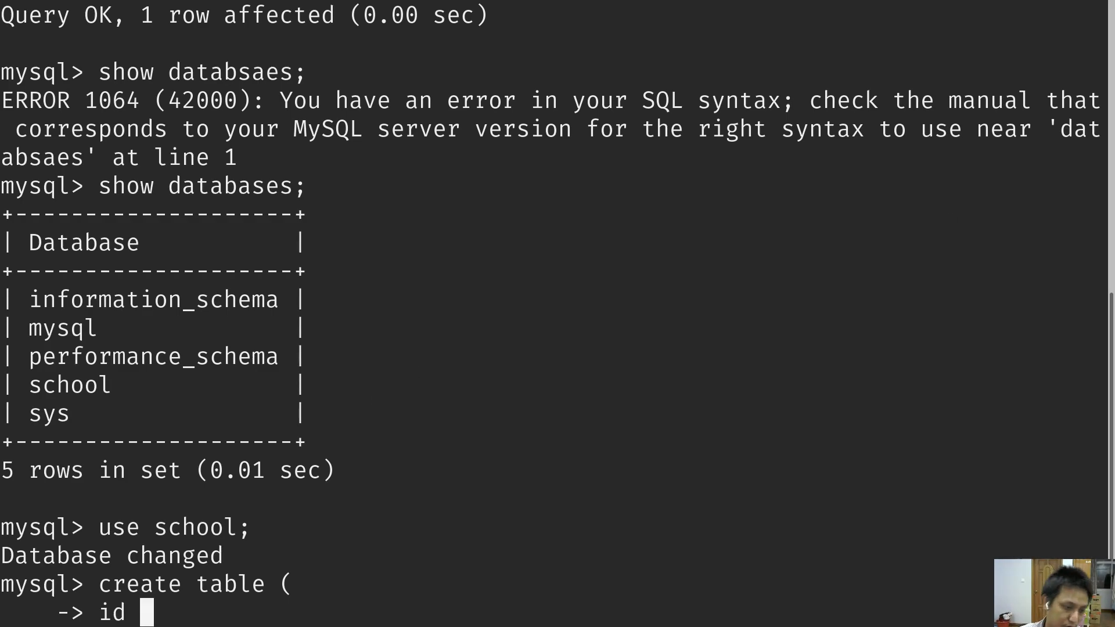
{"action": "mouse_move", "coordinate": [481, 333]}
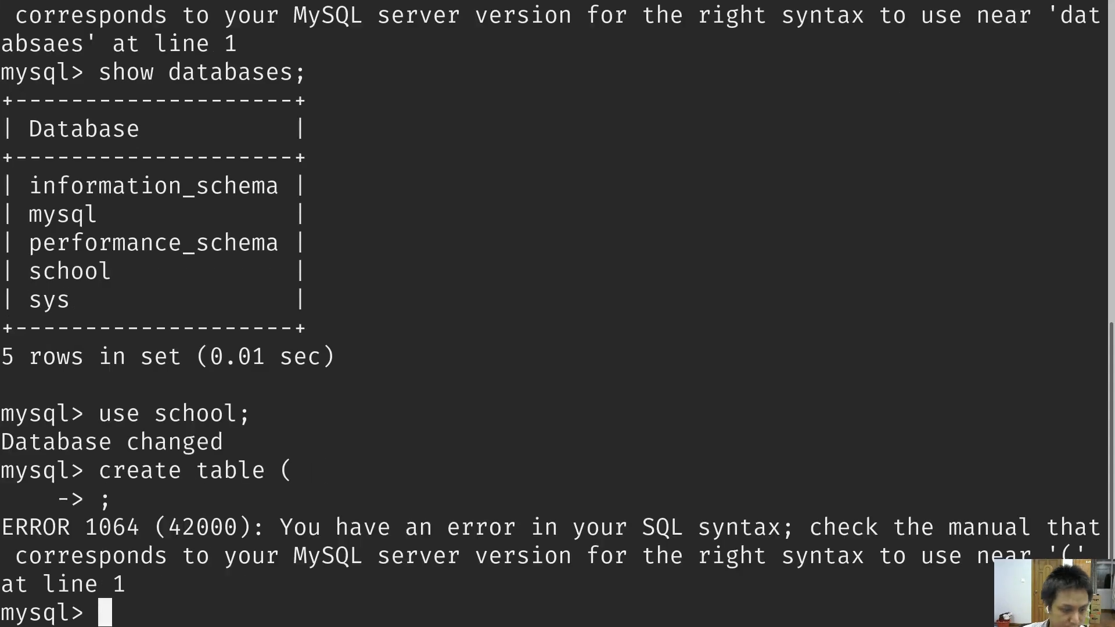
{"action": "type", "text": "cre"}
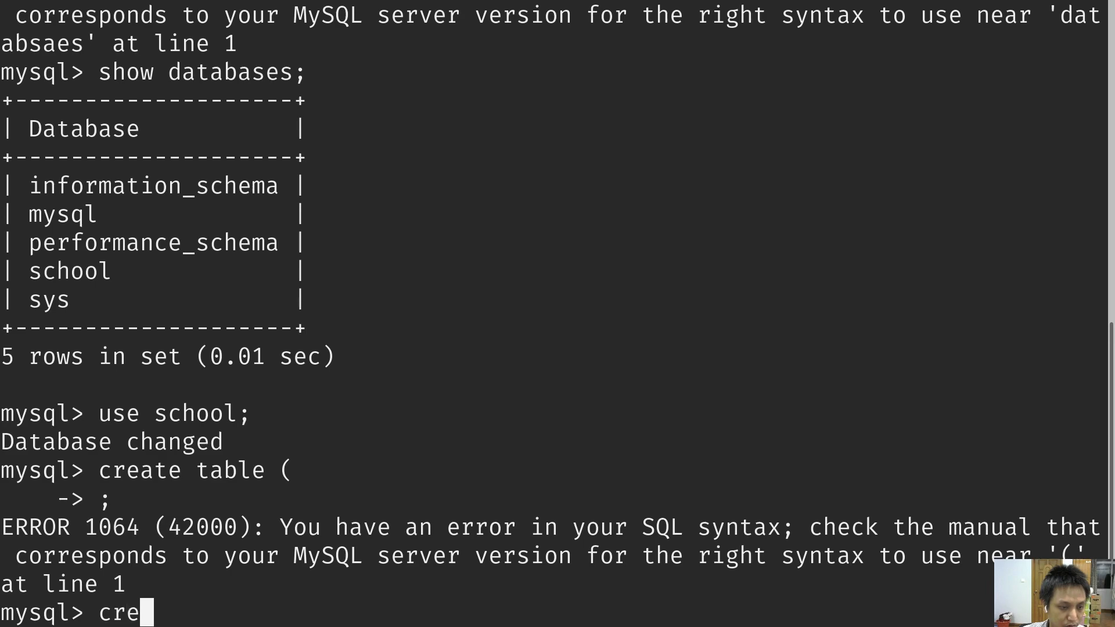
{"action": "type", "text": "ate table"}
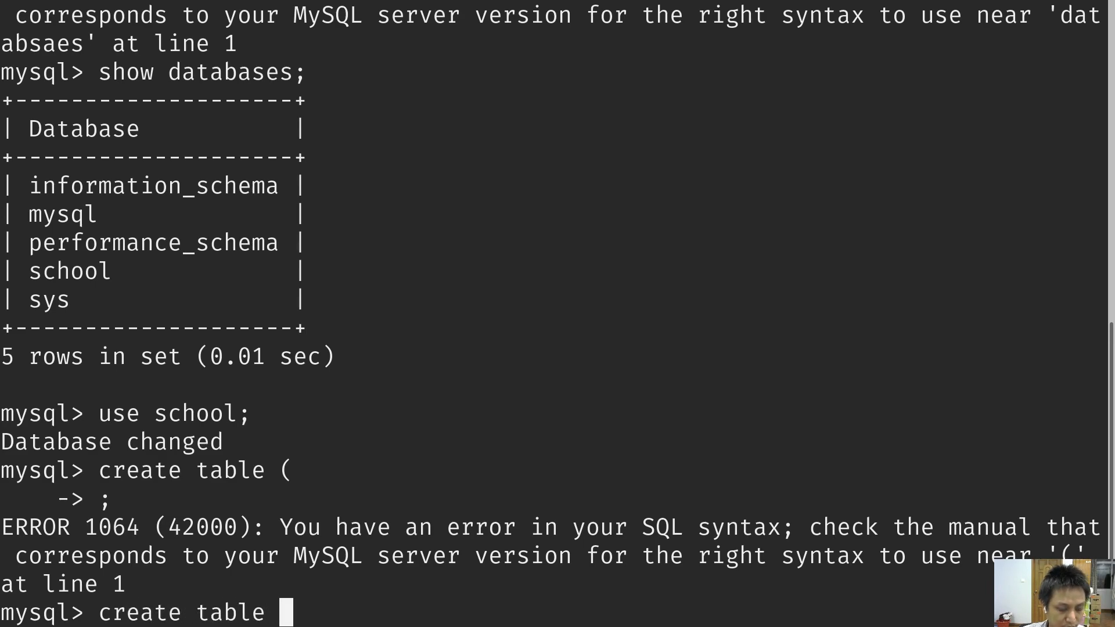
{"action": "type", "text": "studetns"}
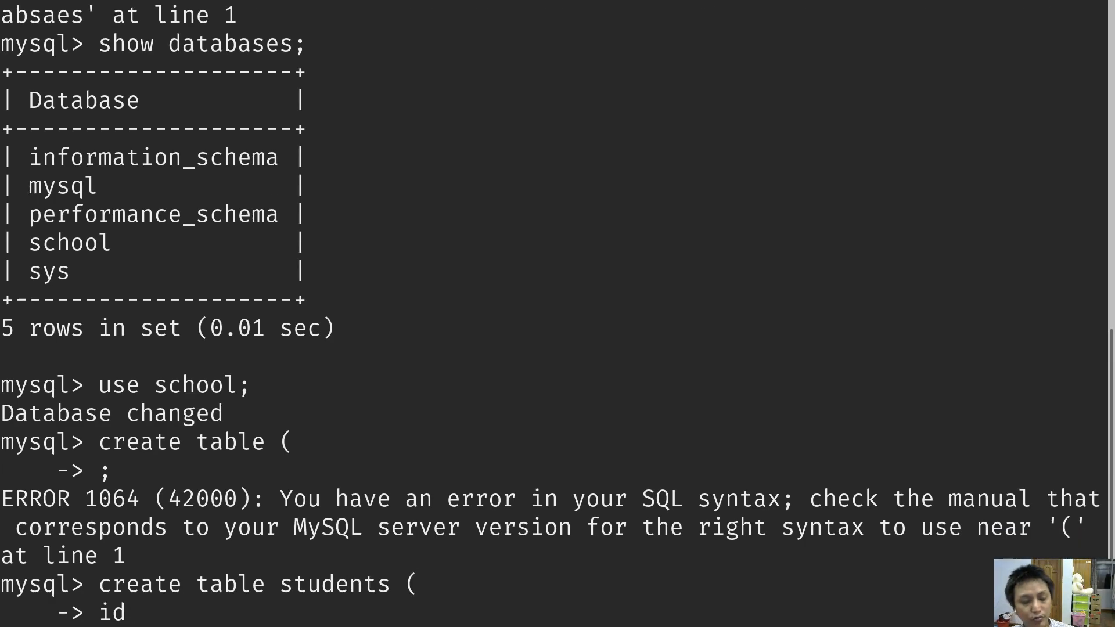
Step: Define id int auto_increment primary key and name varchar(255) not null columns
{"action": "type", "text": "int"}
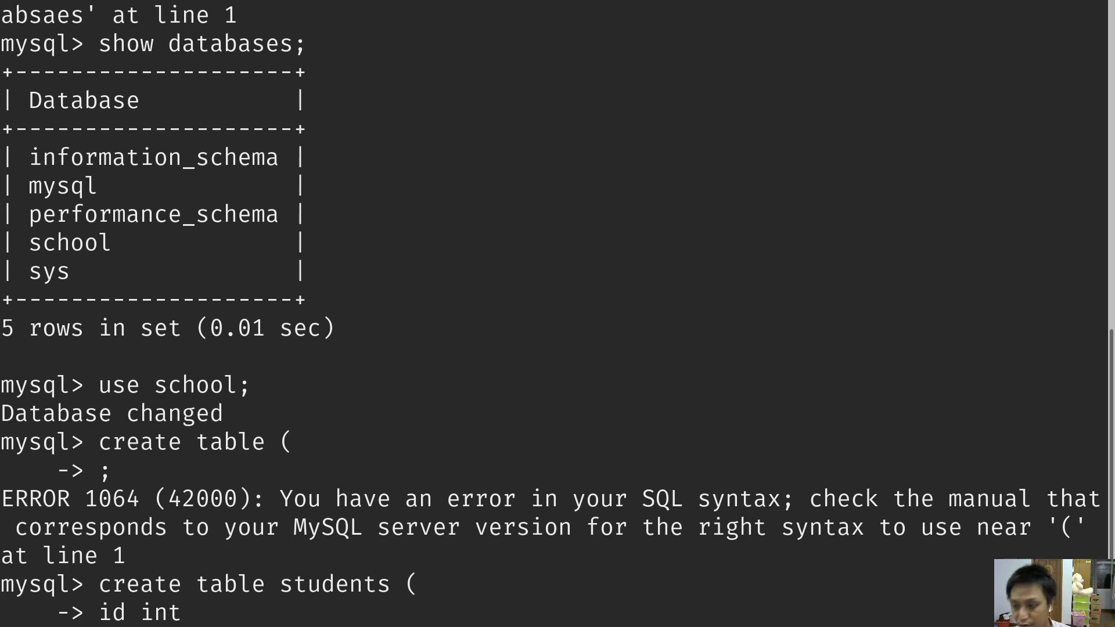
{"action": "type", "text": "auto_incr"}
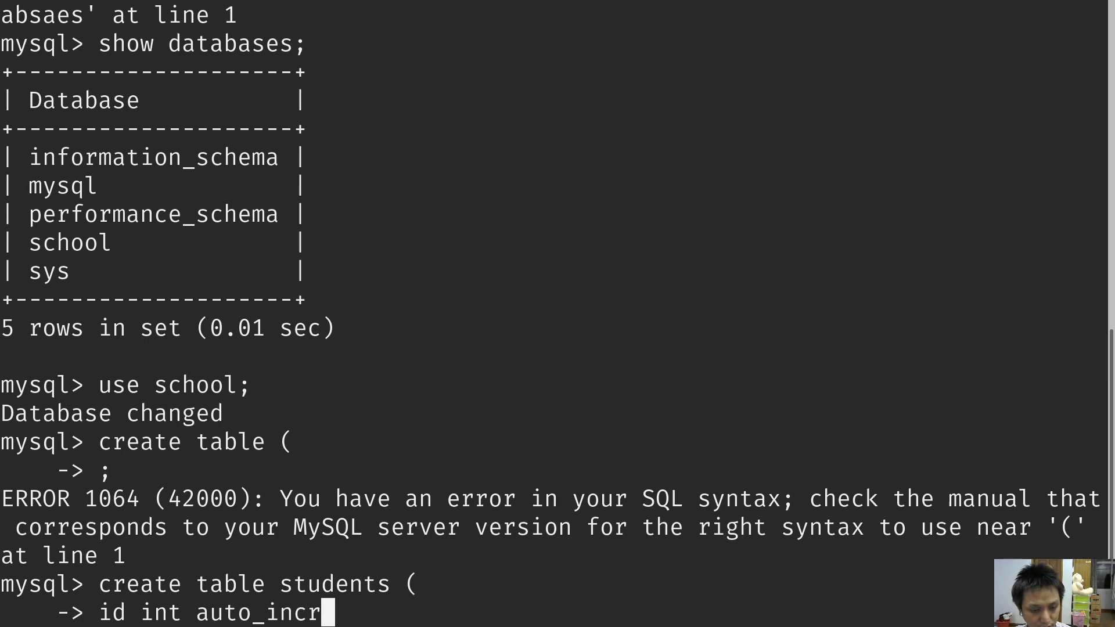
{"action": "type", "text": "ement"}
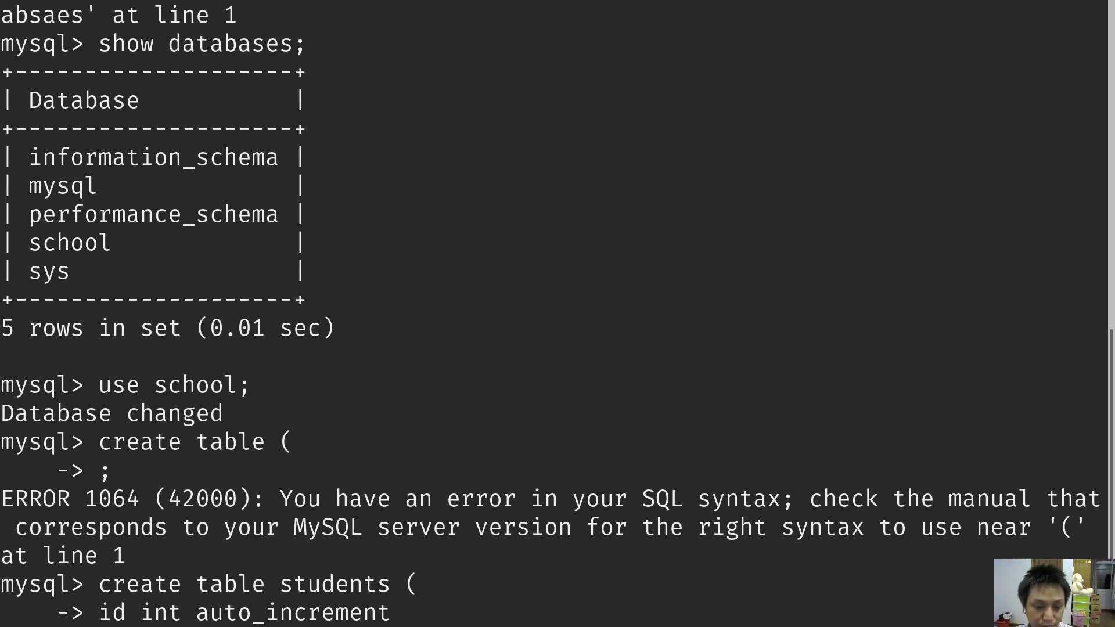
{"action": "type", "text": "primary key"}
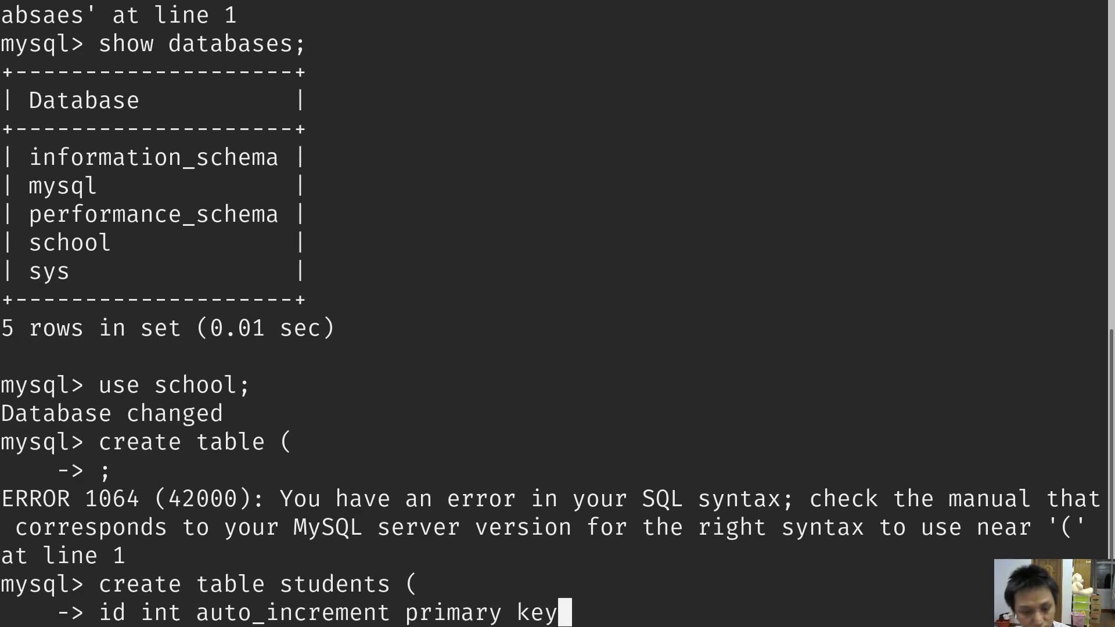
{"action": "type", "text": ","}
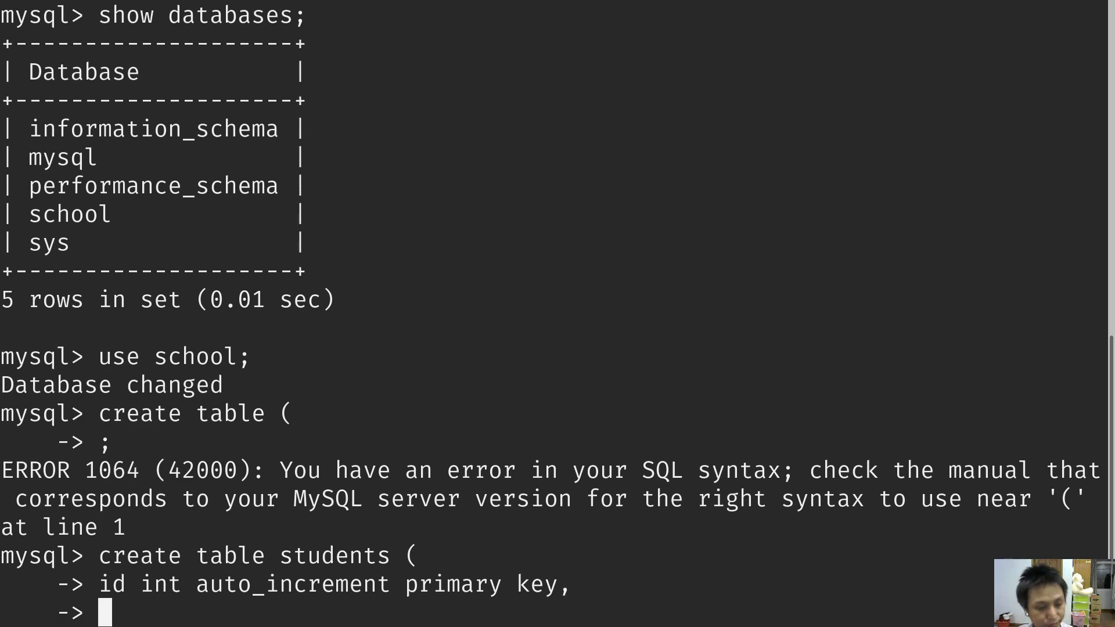
{"action": "type", "text": "name varchar"}
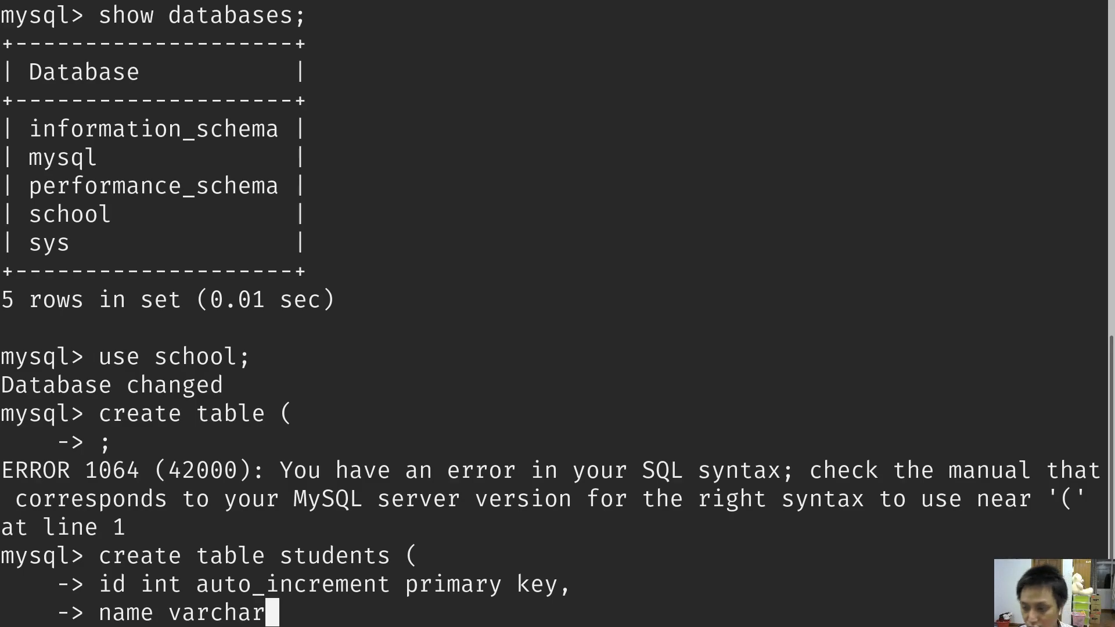
{"action": "type", "text": "(255) not nu"}
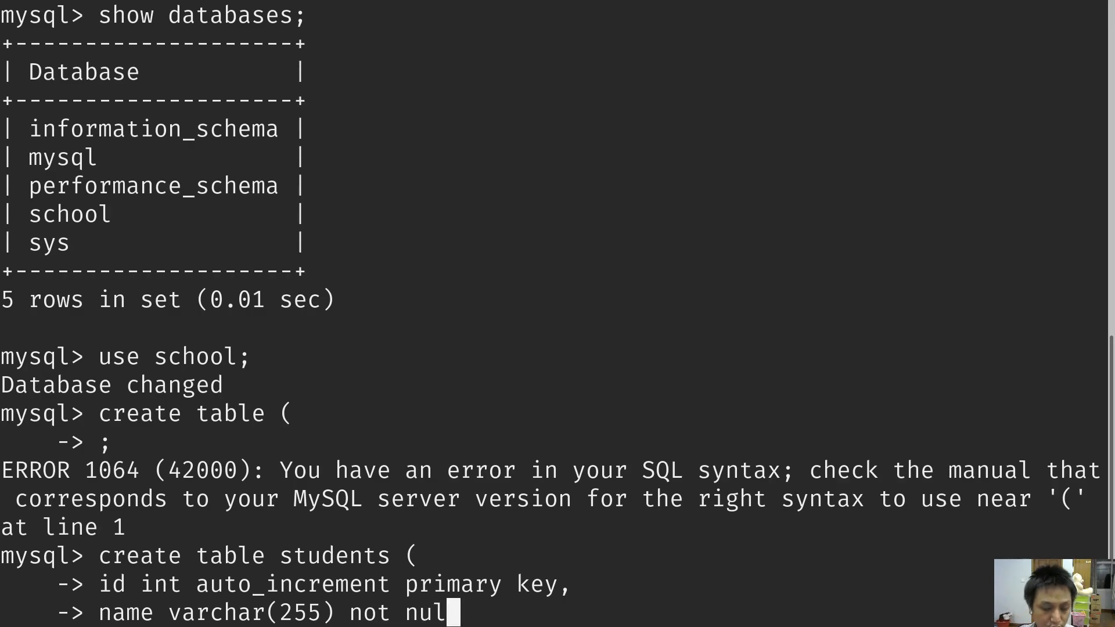
{"action": "type", "text": "l,"}
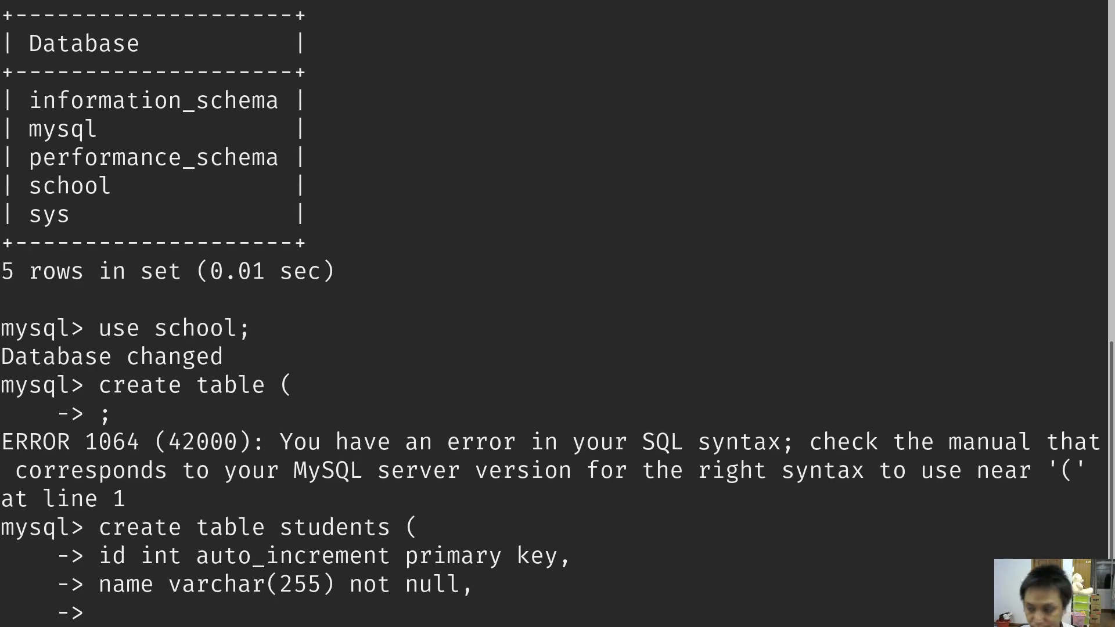
Step: Add join_date DATE, bio text and room_id int columns to the students definition
{"action": "type", "text": "join"}
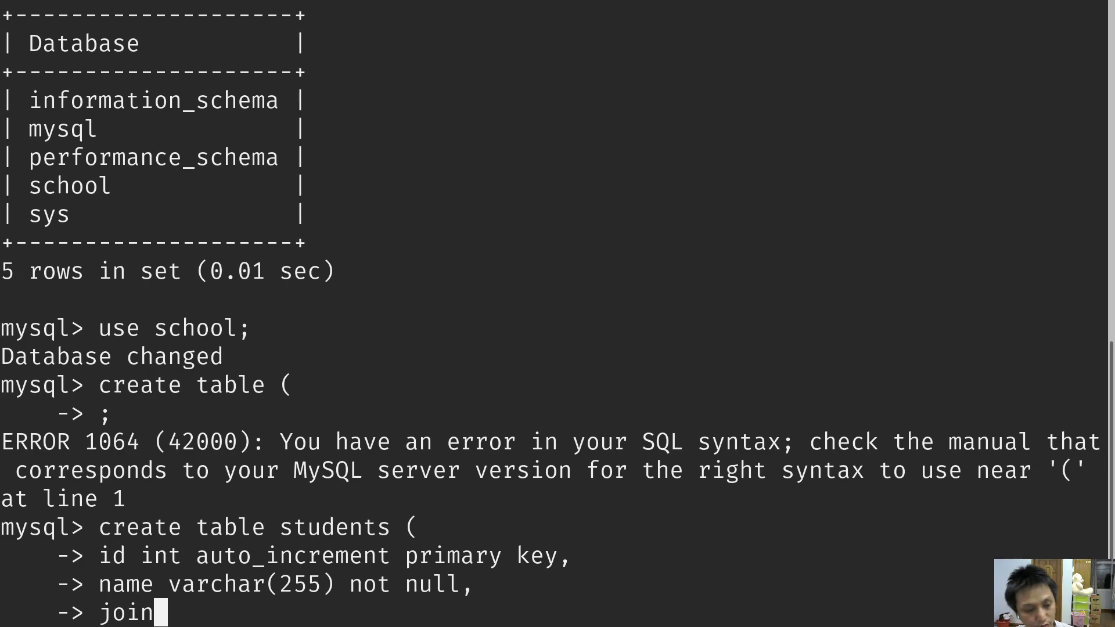
{"action": "type", "text": "_date DATE"}
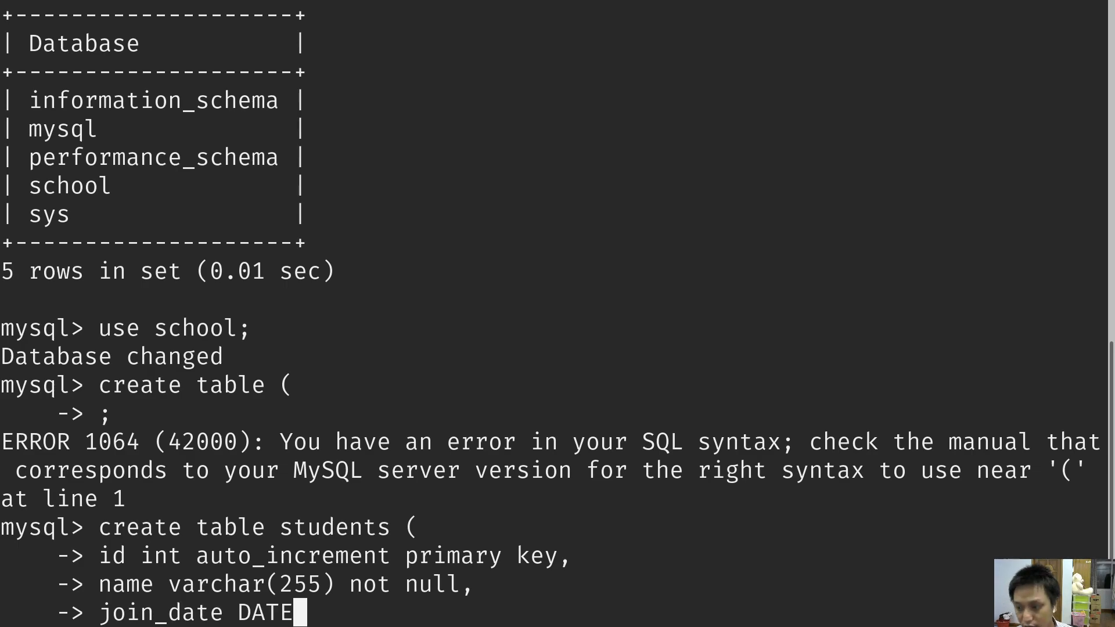
{"action": "type", "text": ","}
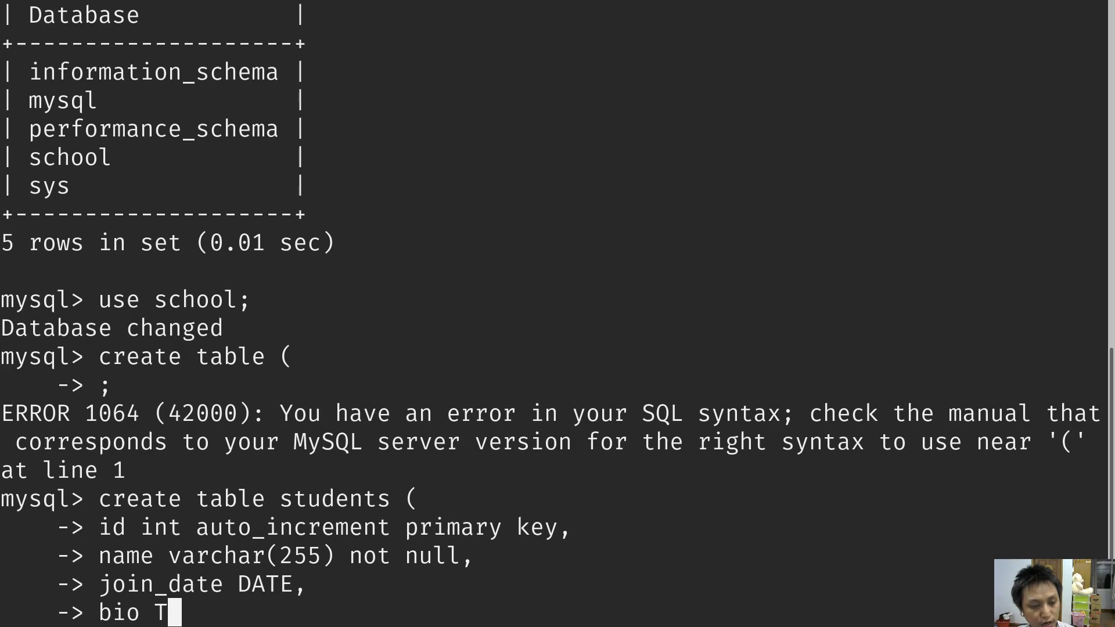
{"action": "type", "text": "ex"}
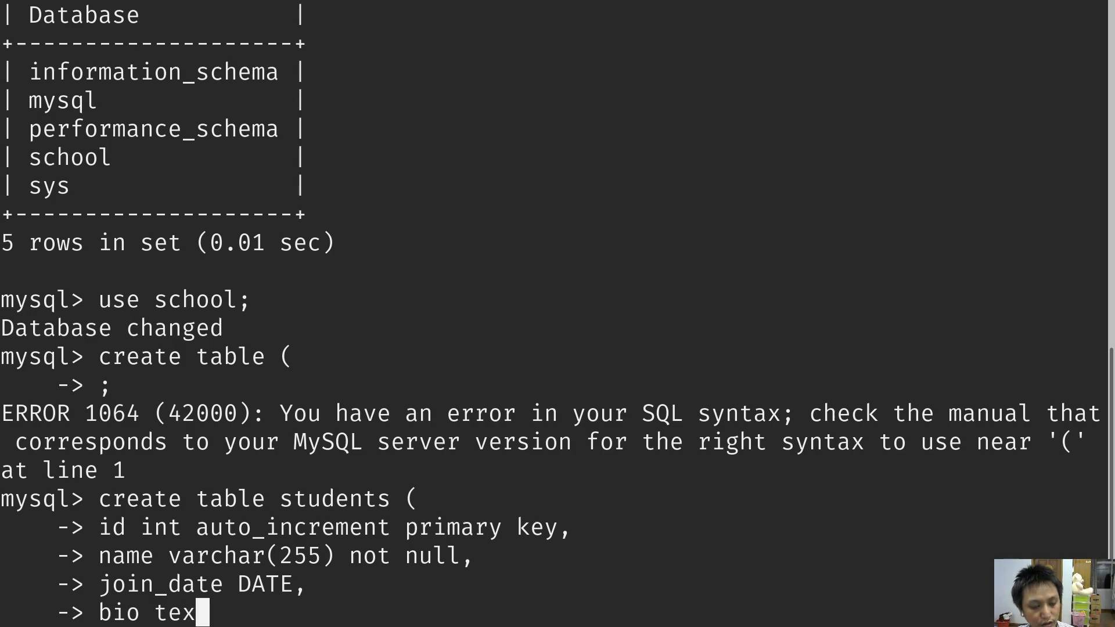
{"action": "type", "text": "t,"}
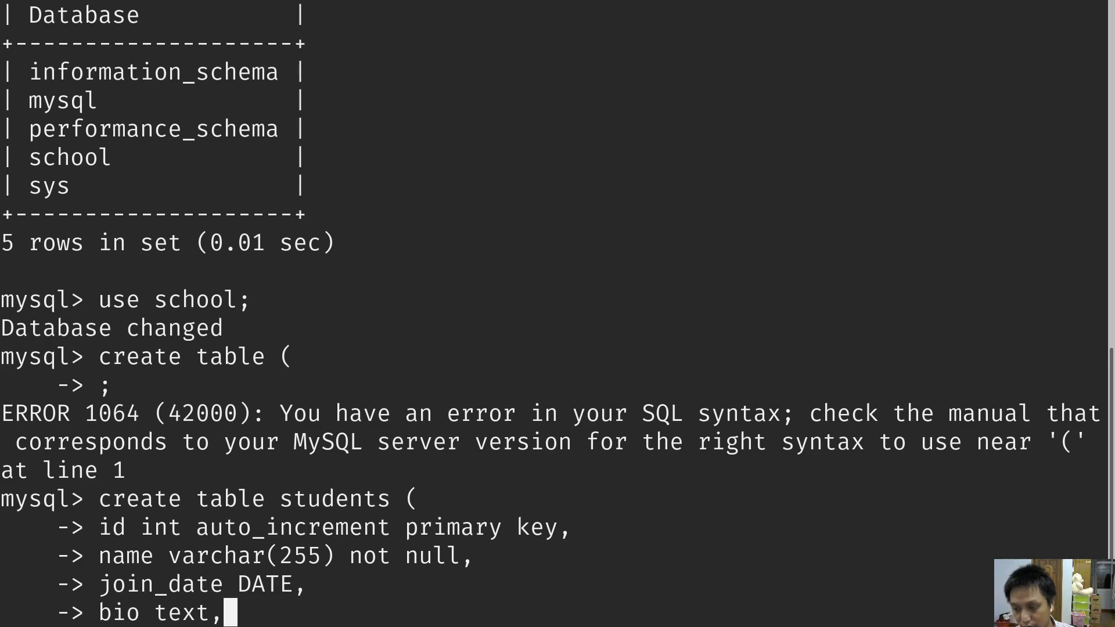
{"action": "type", "text": "room_"}
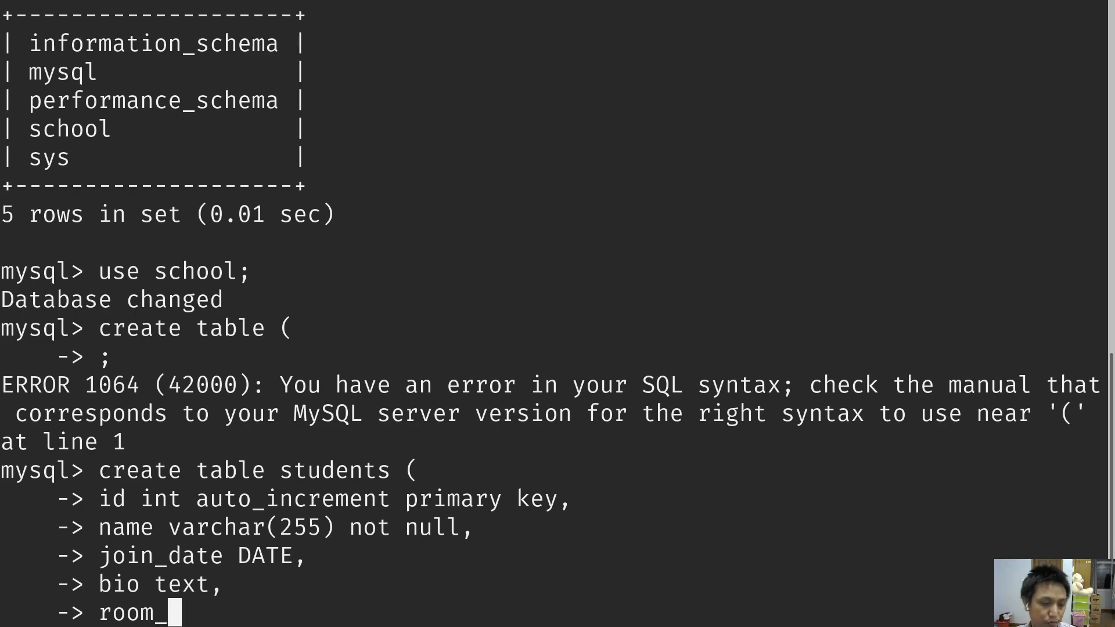
{"action": "type", "text": "id int,"}
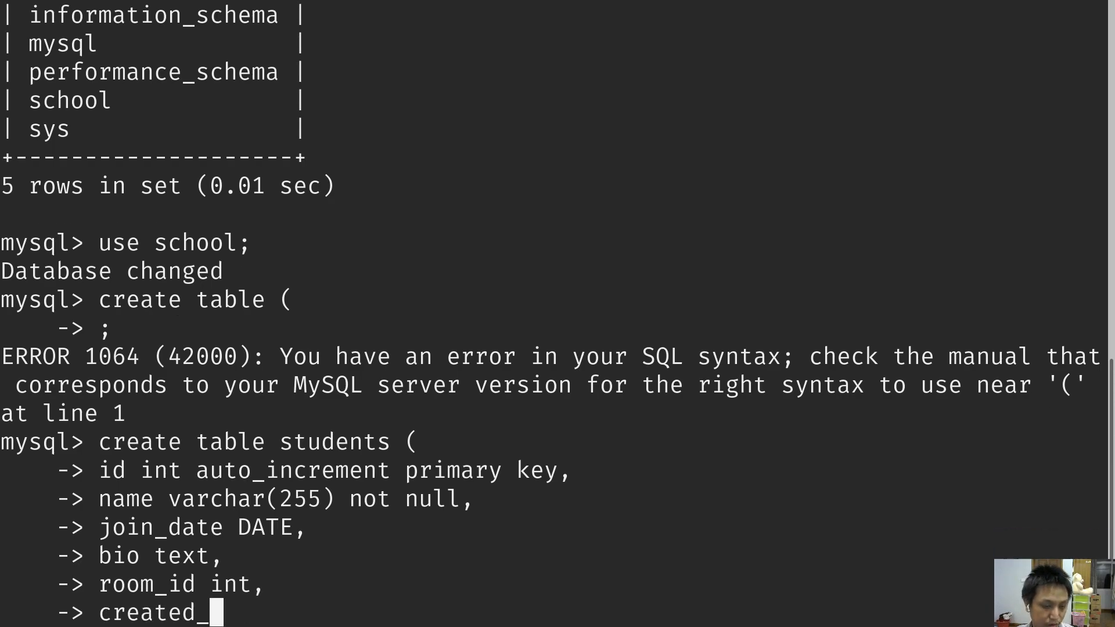
Step: Add created_at timestamp default current_timestamp and execute the CREATE TABLE statement
{"action": "type", "text": "at"}
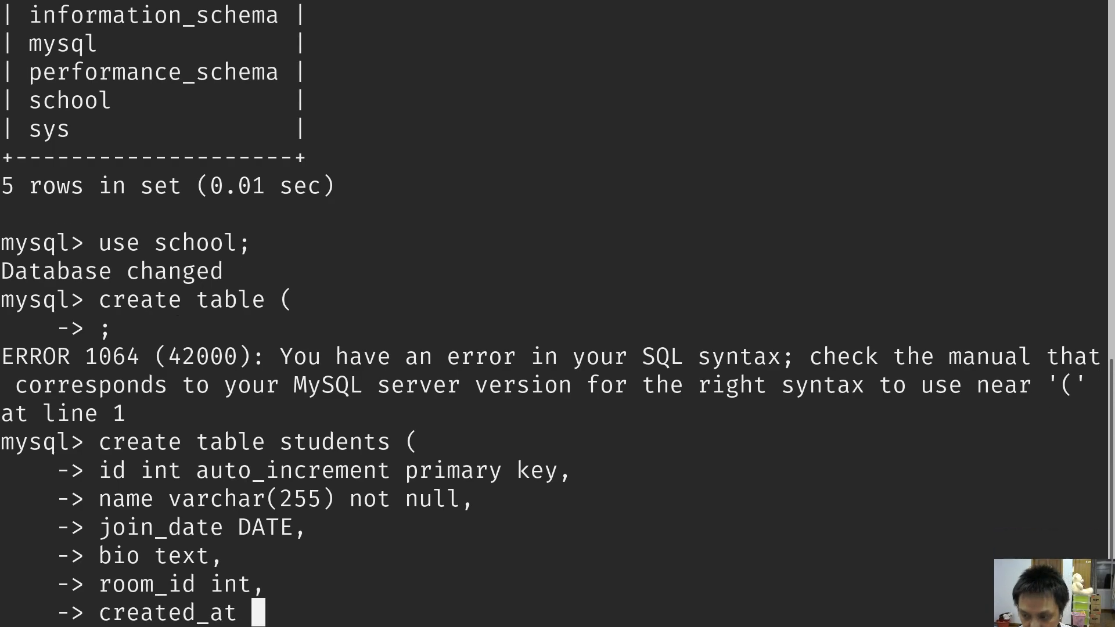
{"action": "type", "text": "timestamp"}
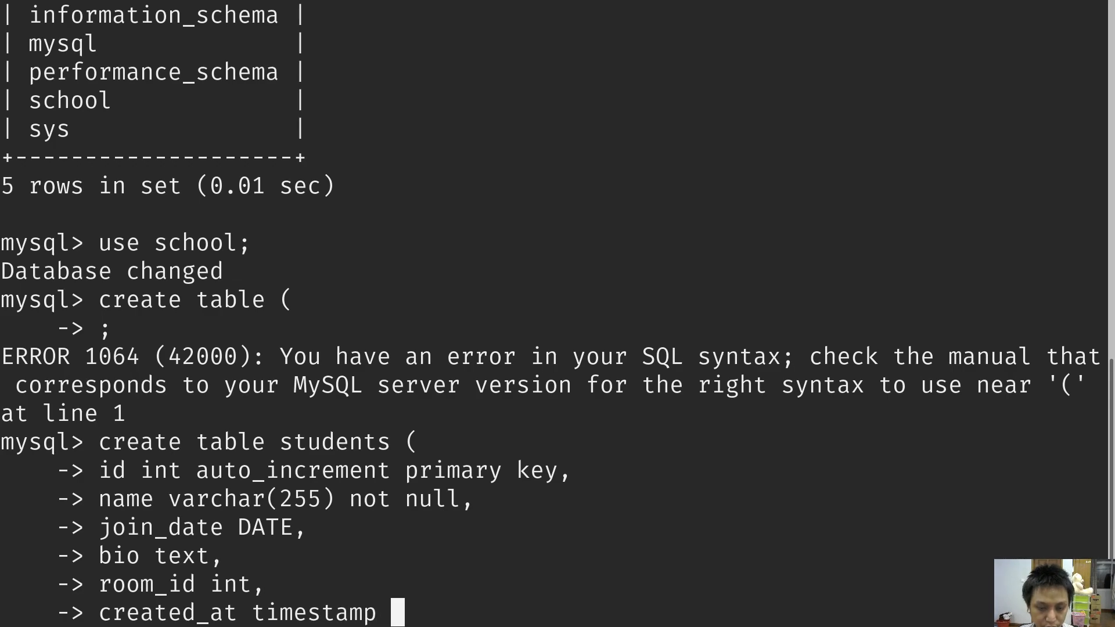
{"action": "type", "text": "default"}
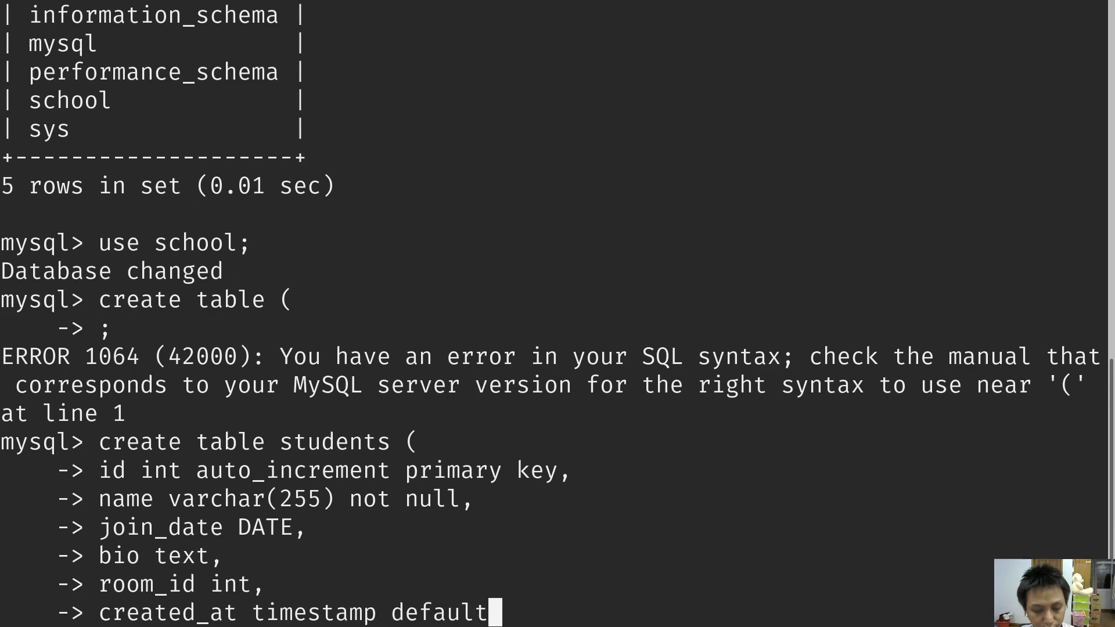
{"action": "type", "text": "current_time"}
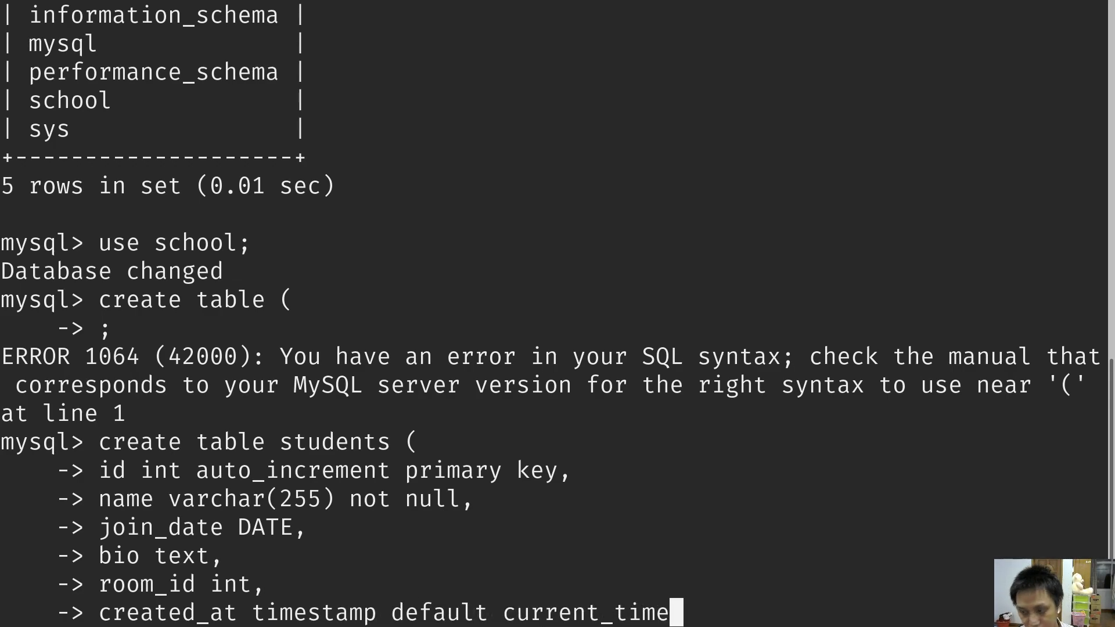
{"action": "type", "text": "stamp)"}
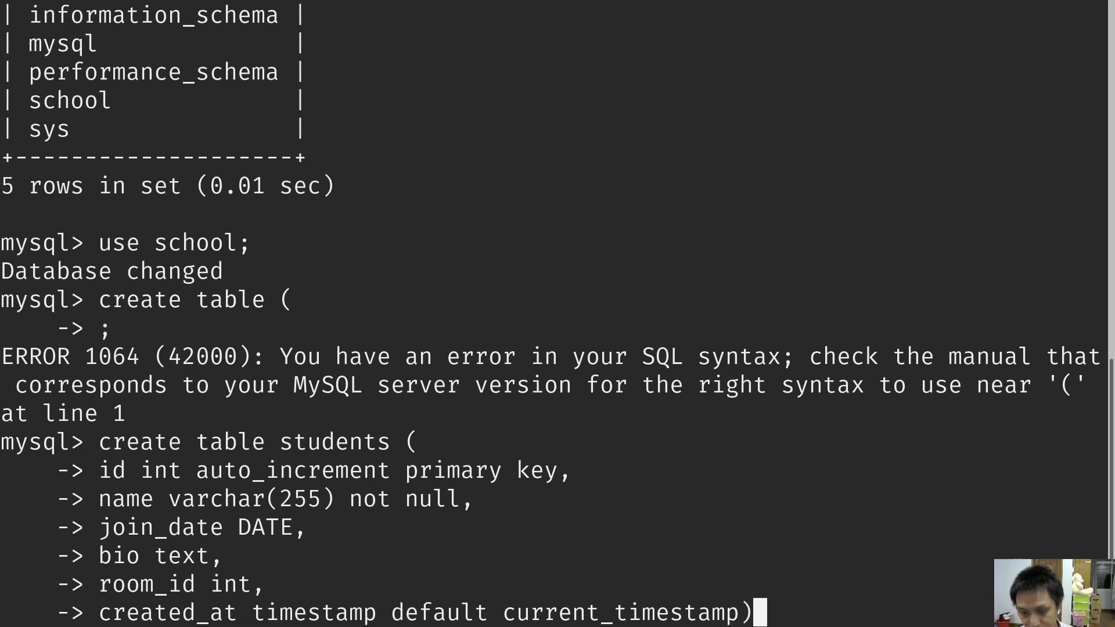
{"action": "type", "text": ";"}
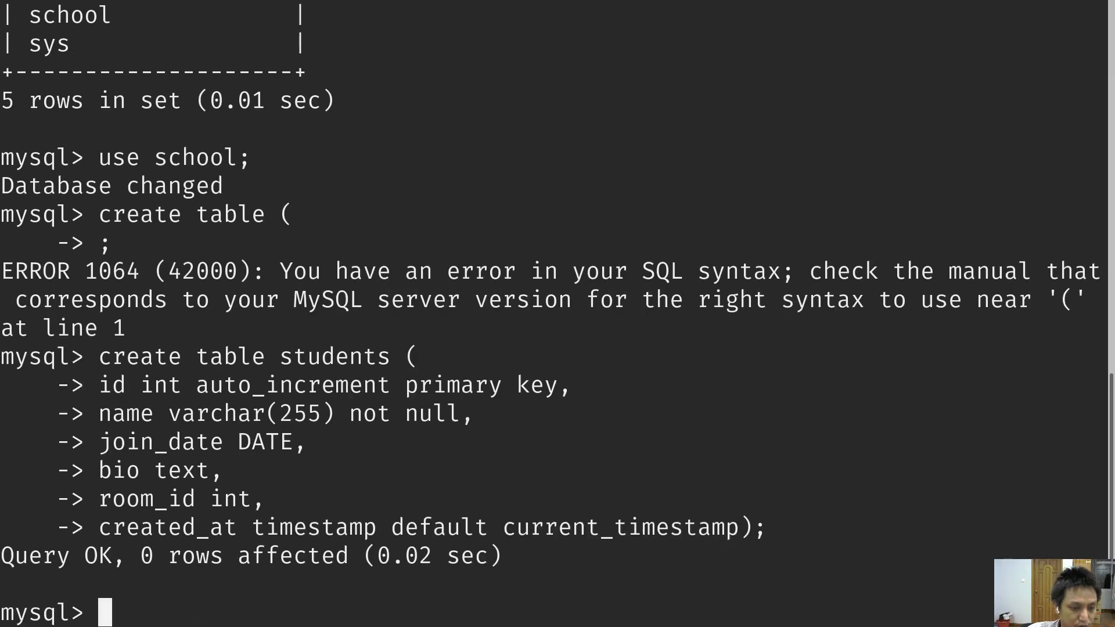
Step: Run show tables; to list the school database's tables
{"action": "type", "text": "show tables;"}
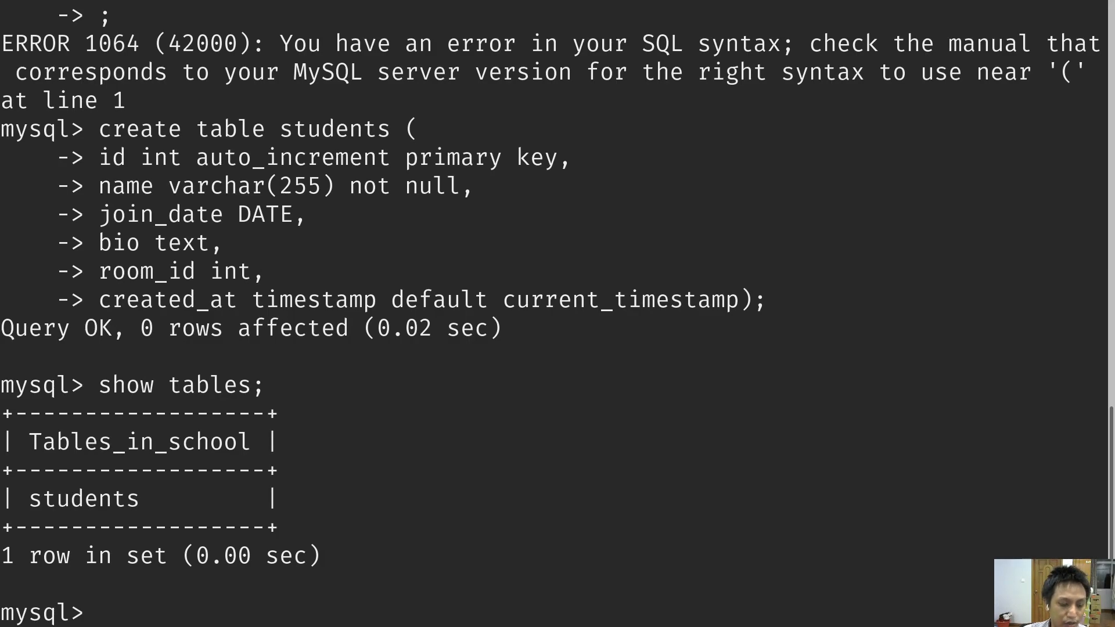
Step: Start an INSERT INTO students with columns name, join_date, bio and room_id
{"action": "type", "text": "insert i"}
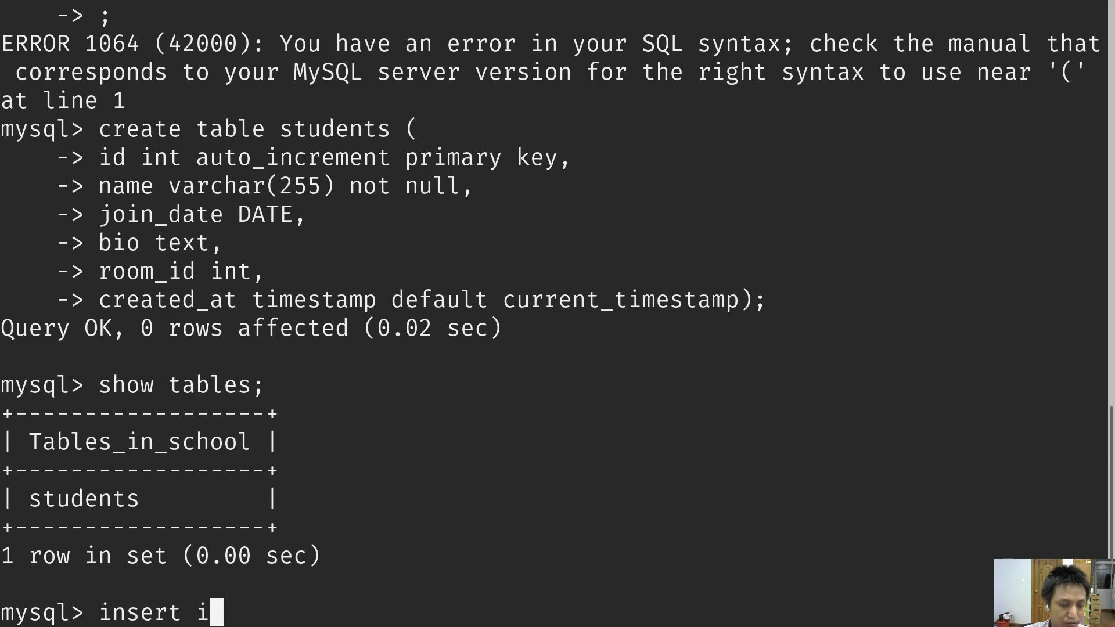
{"action": "type", "text": "nto"}
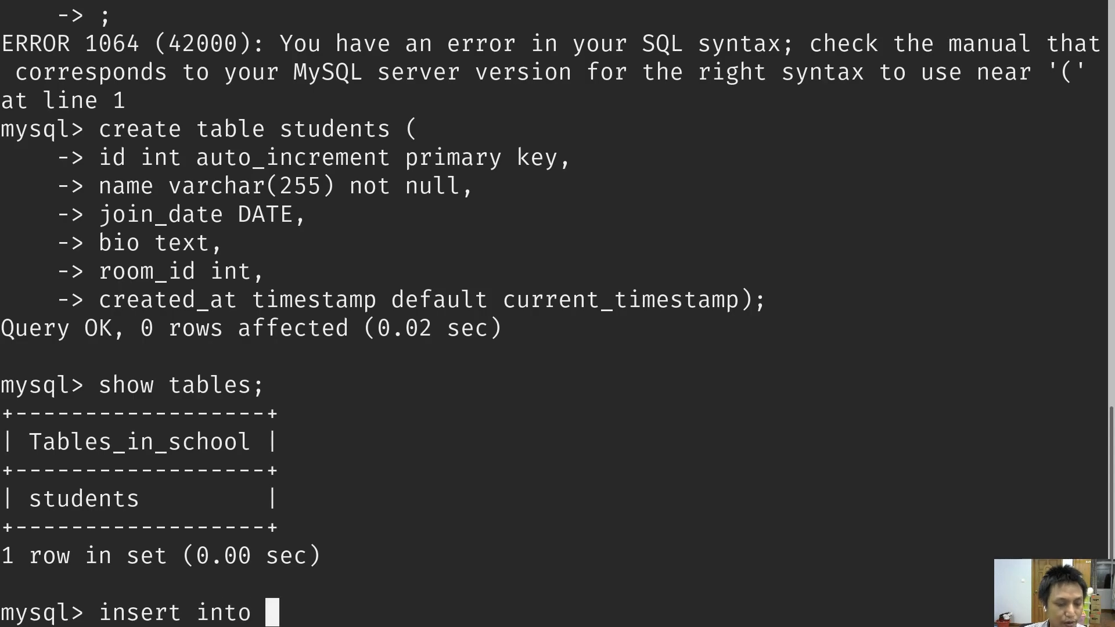
{"action": "type", "text": "studetns"}
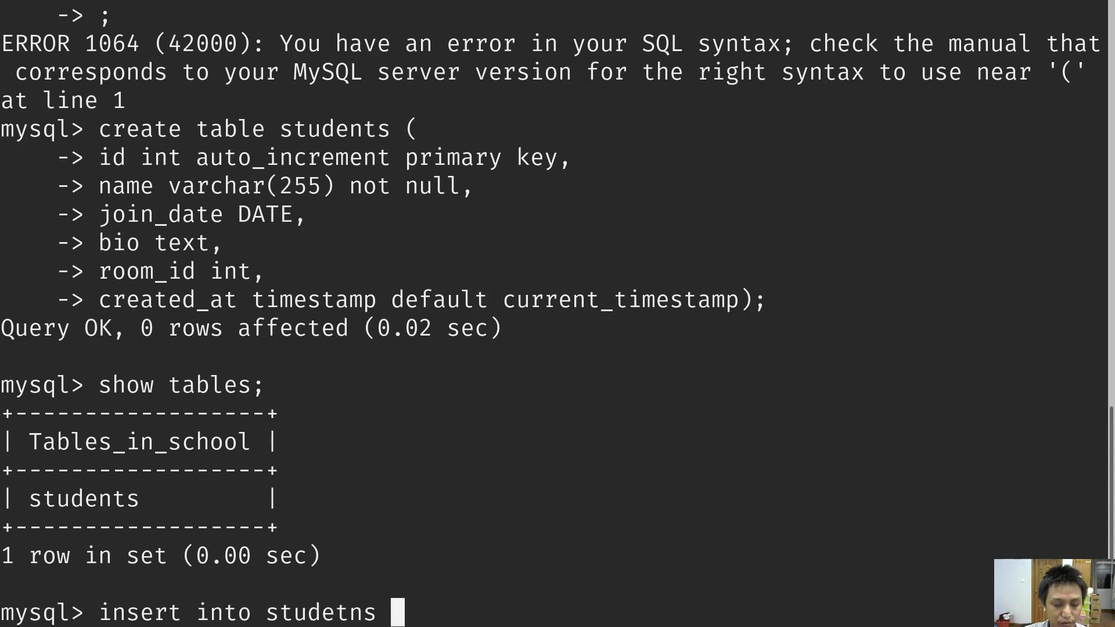
{"action": "type", "text": "("}
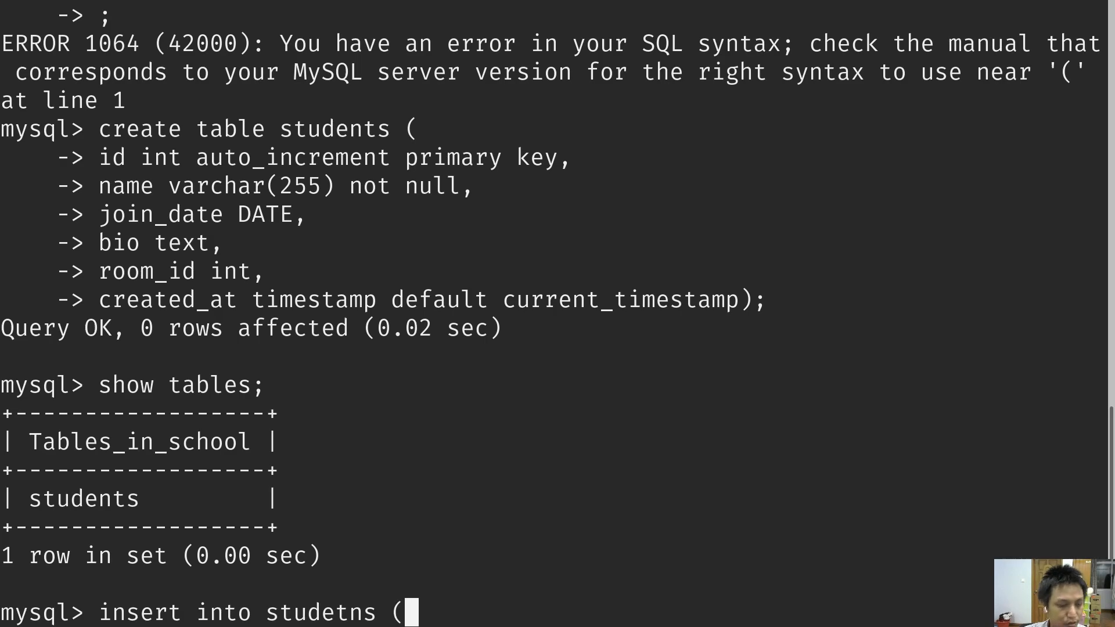
{"action": "type", "text": "name"}
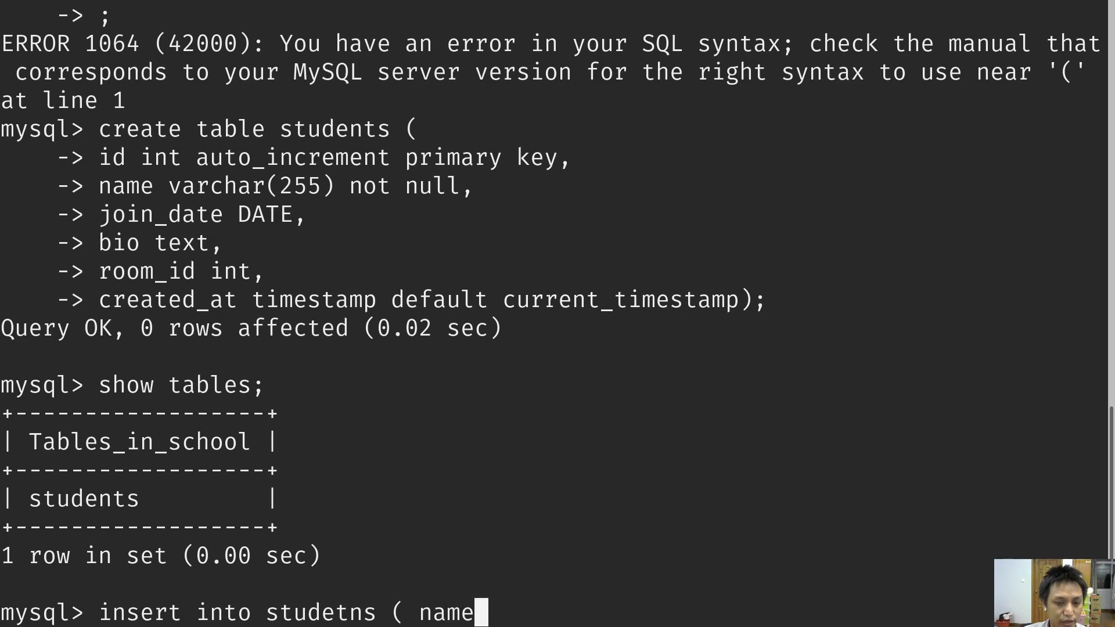
{"action": "type", "text": ", join"}
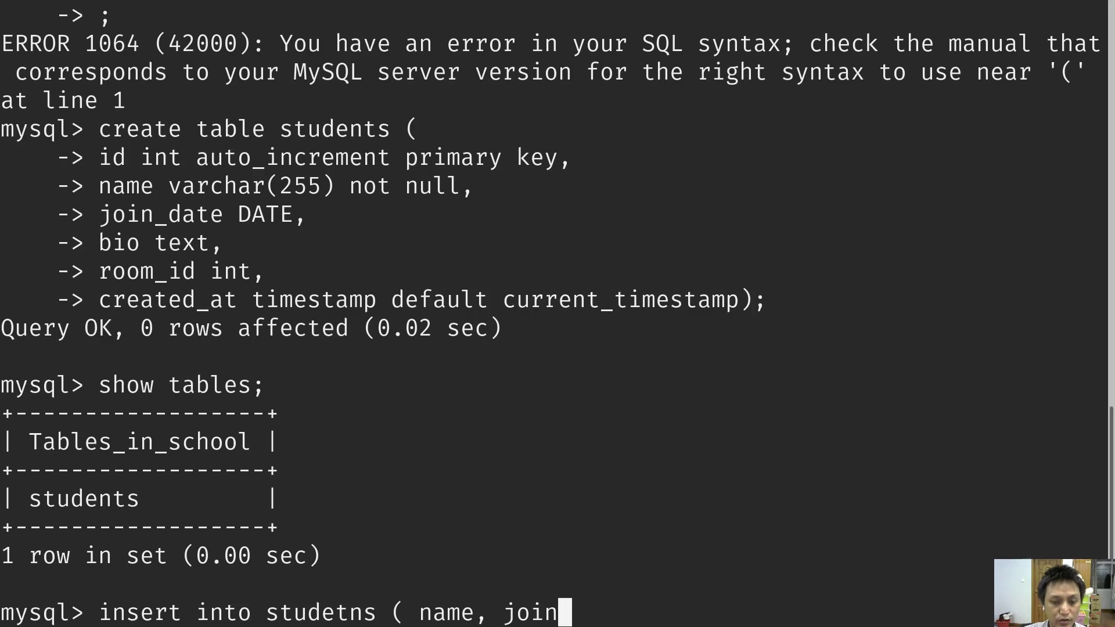
{"action": "type", "text": "_date,bio"}
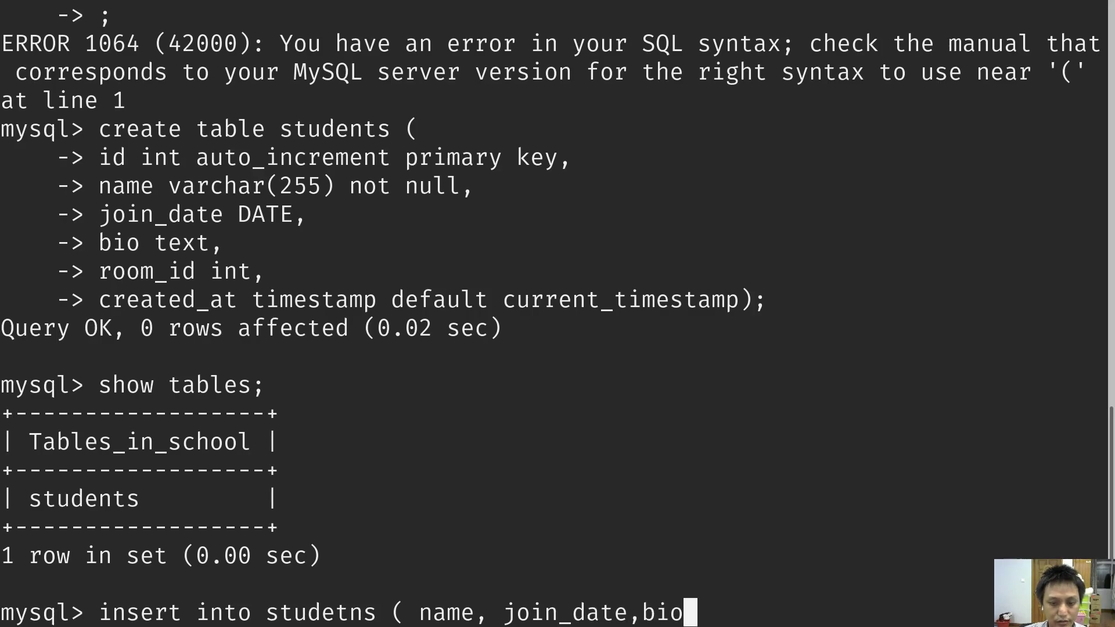
{"action": "type", "text": ", room_id,"}
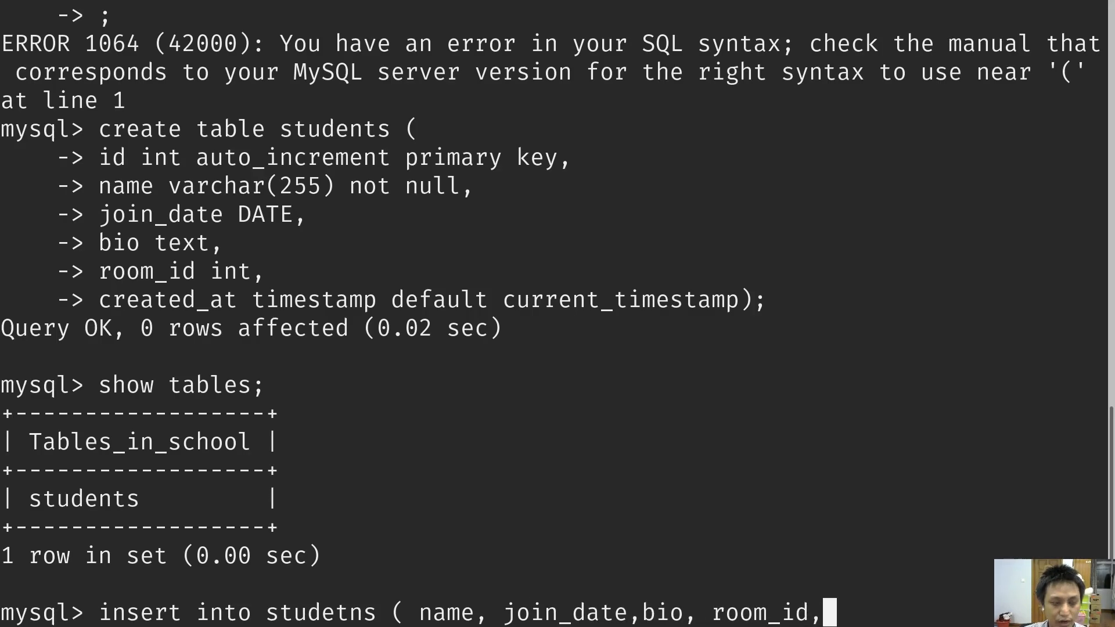
{"action": "type", "text": ")"}
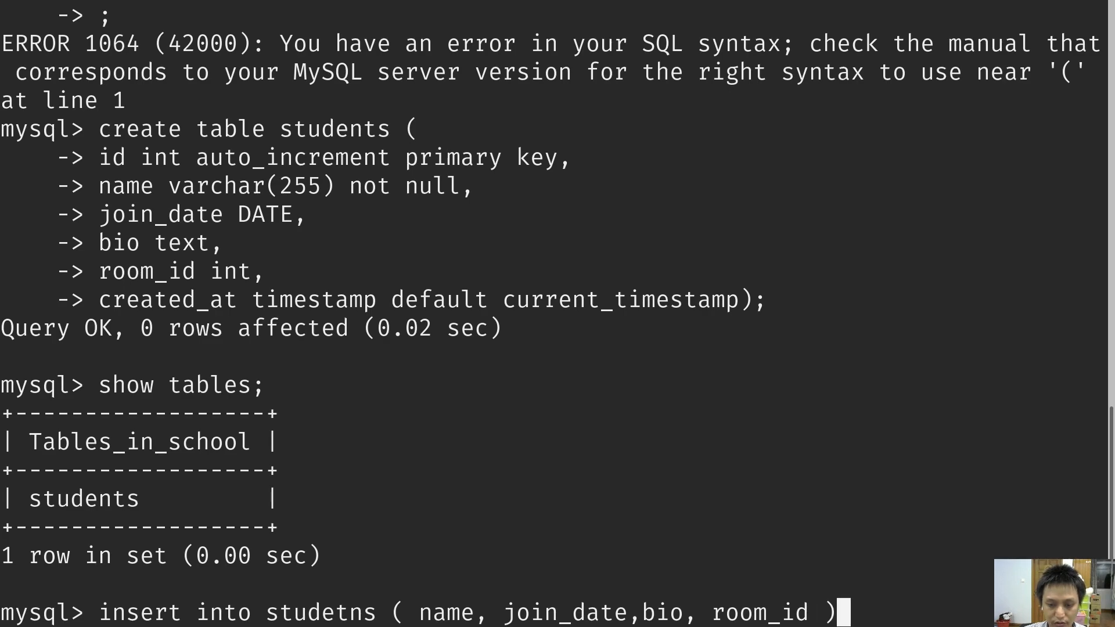
Step: Supply values Saturngod, 2020-06-20, 'HELLO WORLD. This is bio.', 200, fixing the table-name typo
{"action": "type", "text": "values ("}
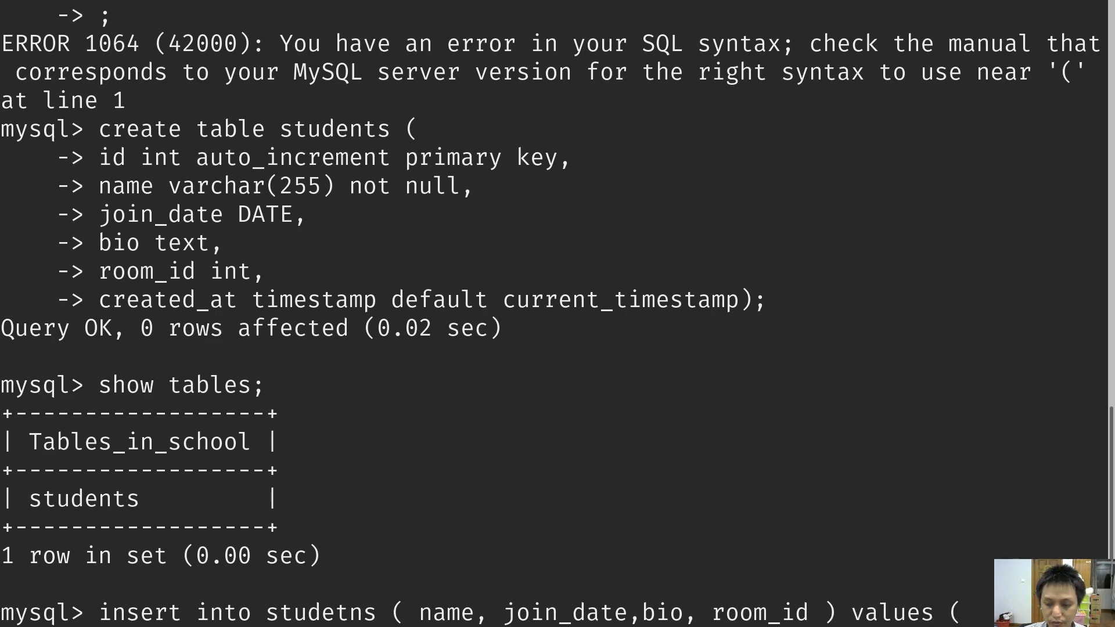
{"action": "type", "text": "\"S"}
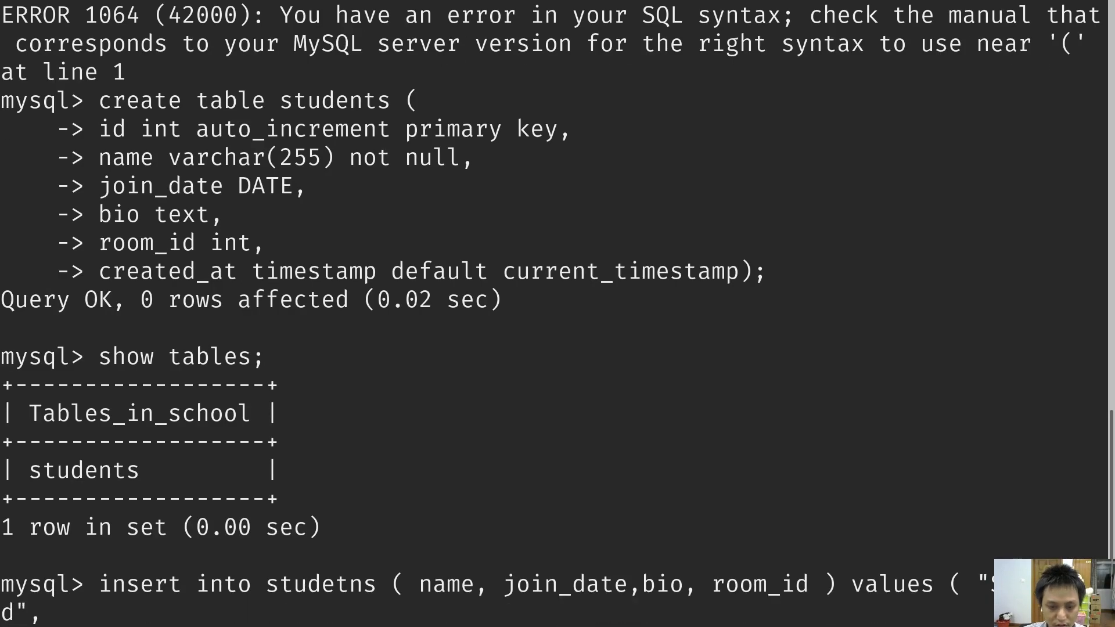
{"action": "type", "text": ",\""}
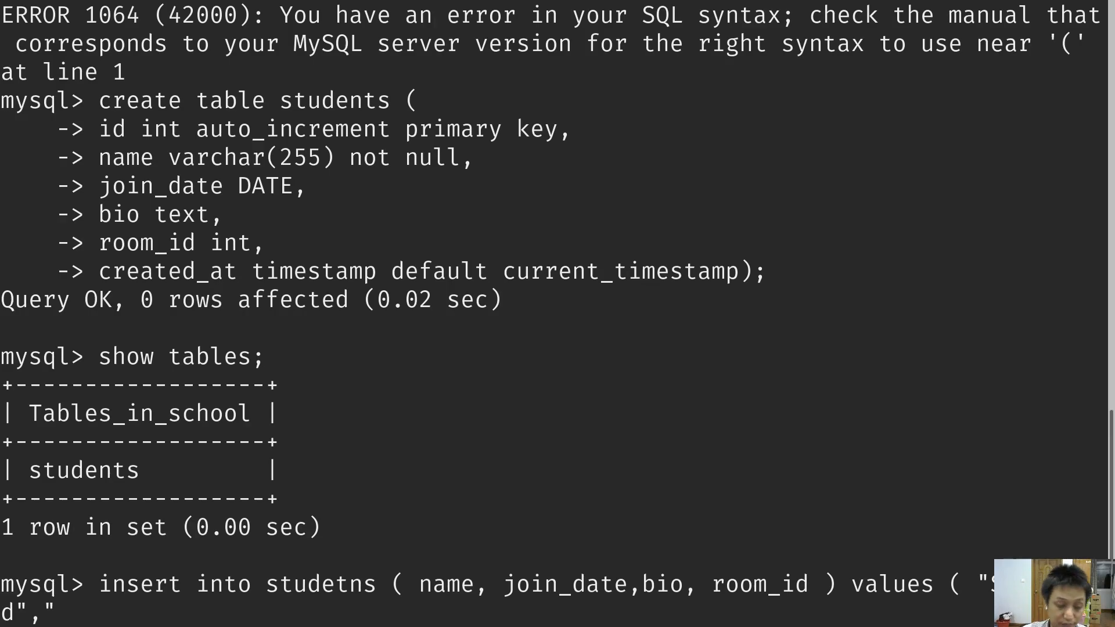
{"action": "type", "text": "20"}
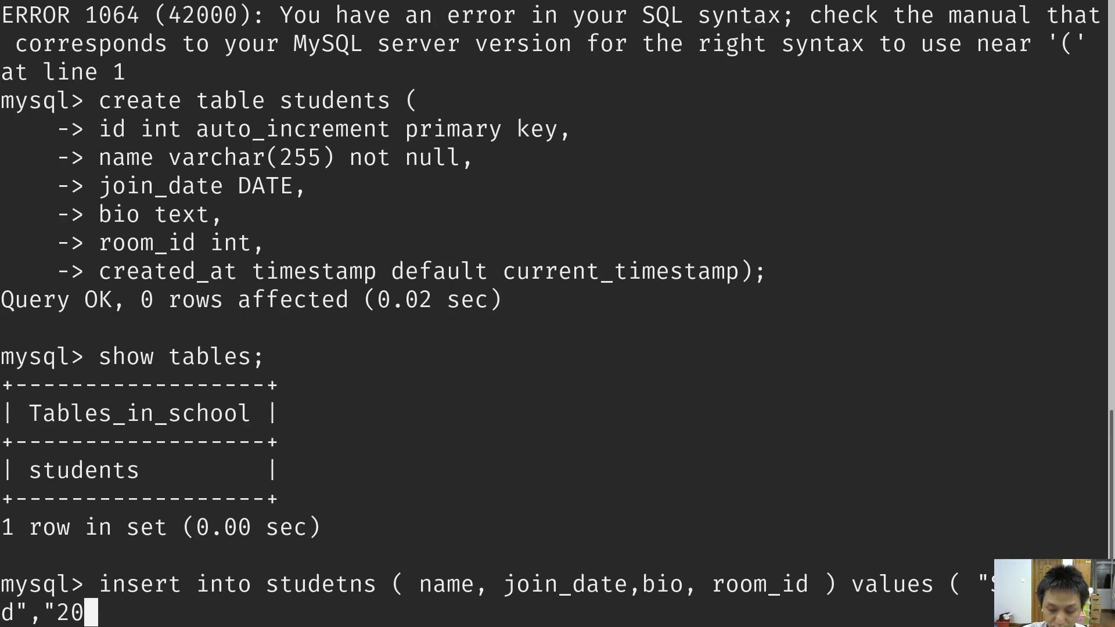
{"action": "type", "text": "20-06-"}
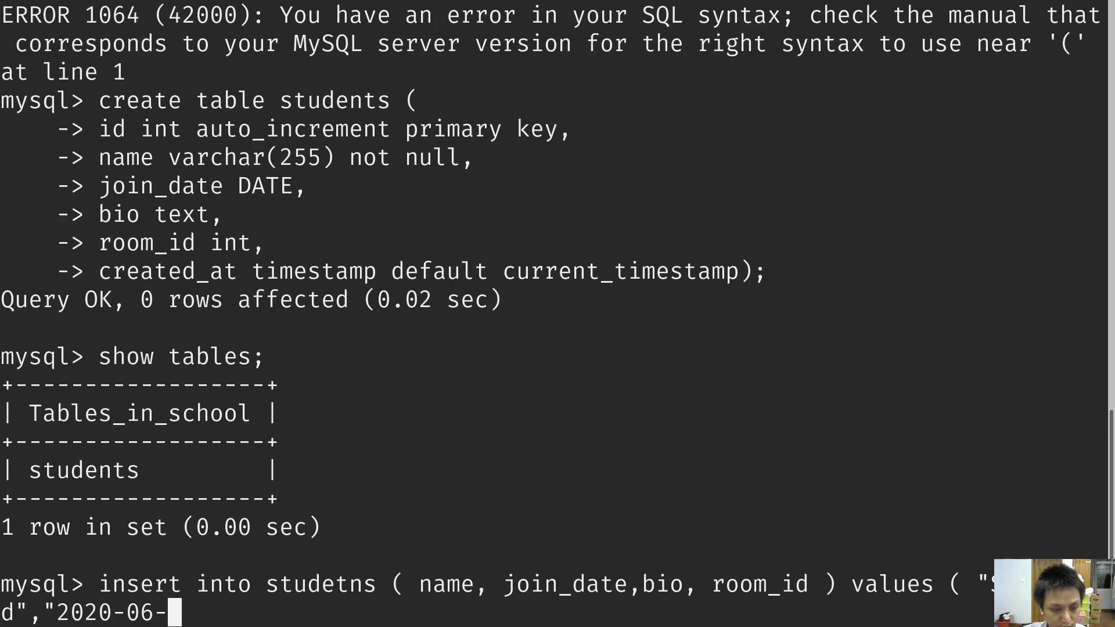
{"action": "type", "text": "20\","}
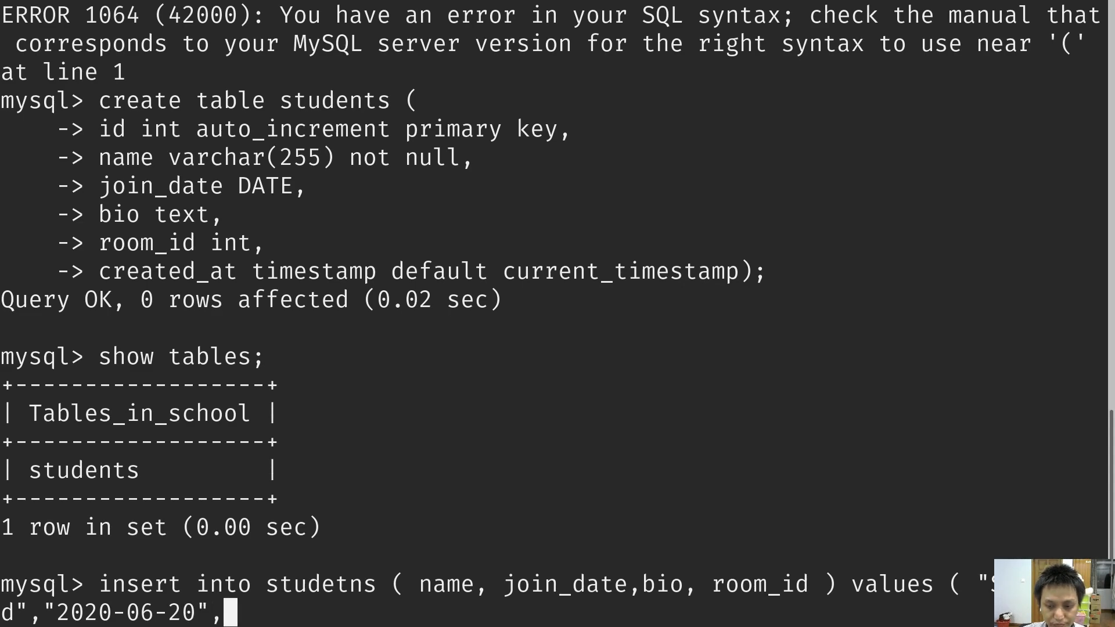
{"action": "type", "text": "\"HELLO WORL"}
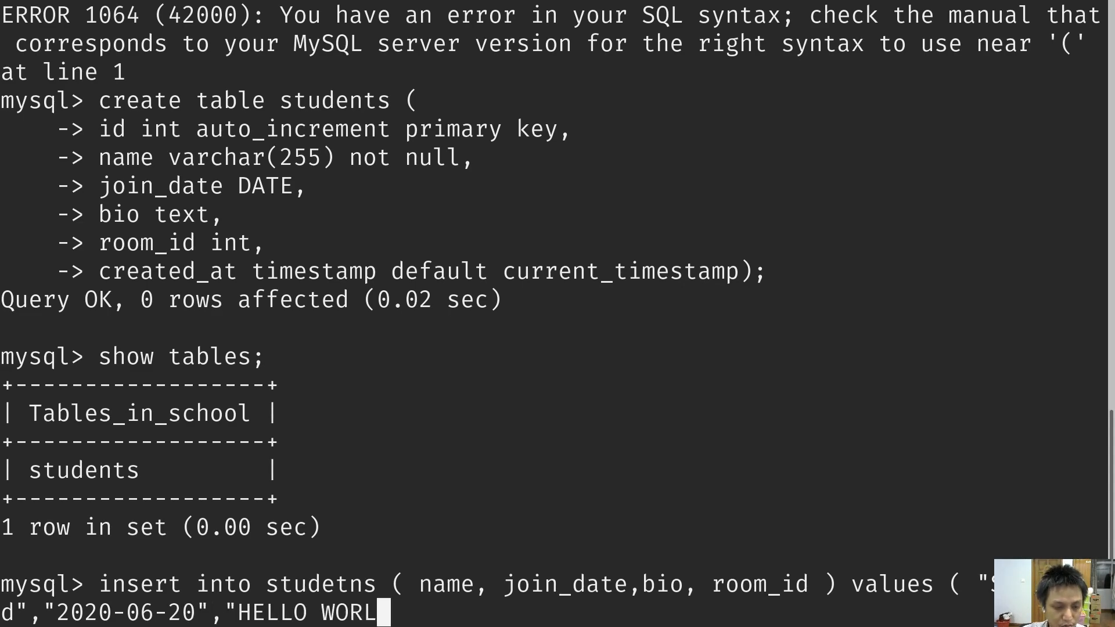
{"action": "type", "text": "D\","}
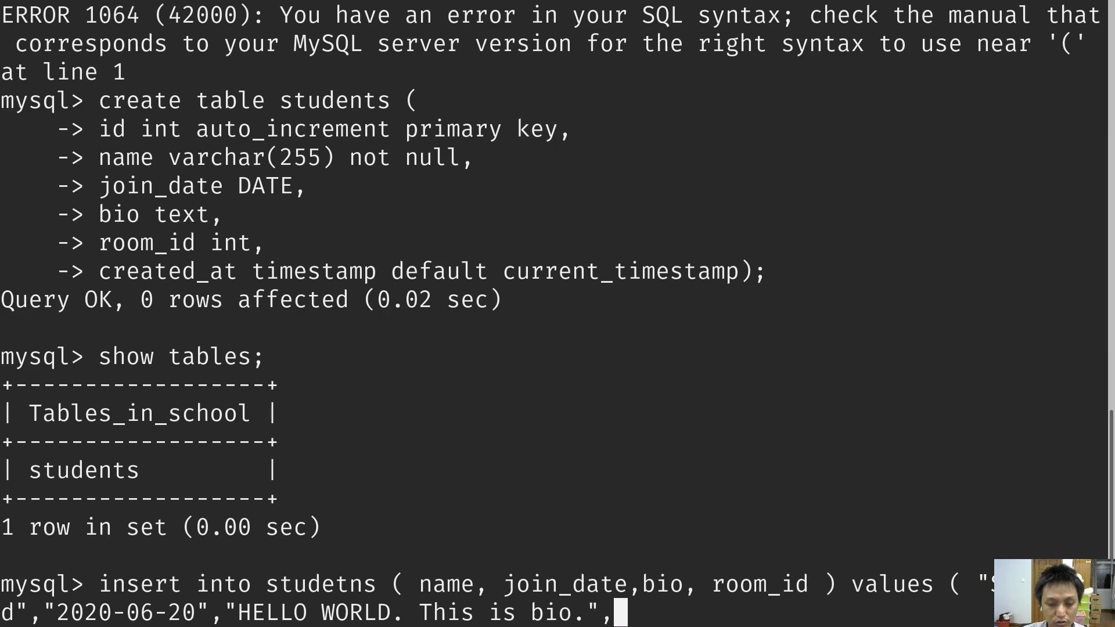
{"action": "type", "text": "22"}
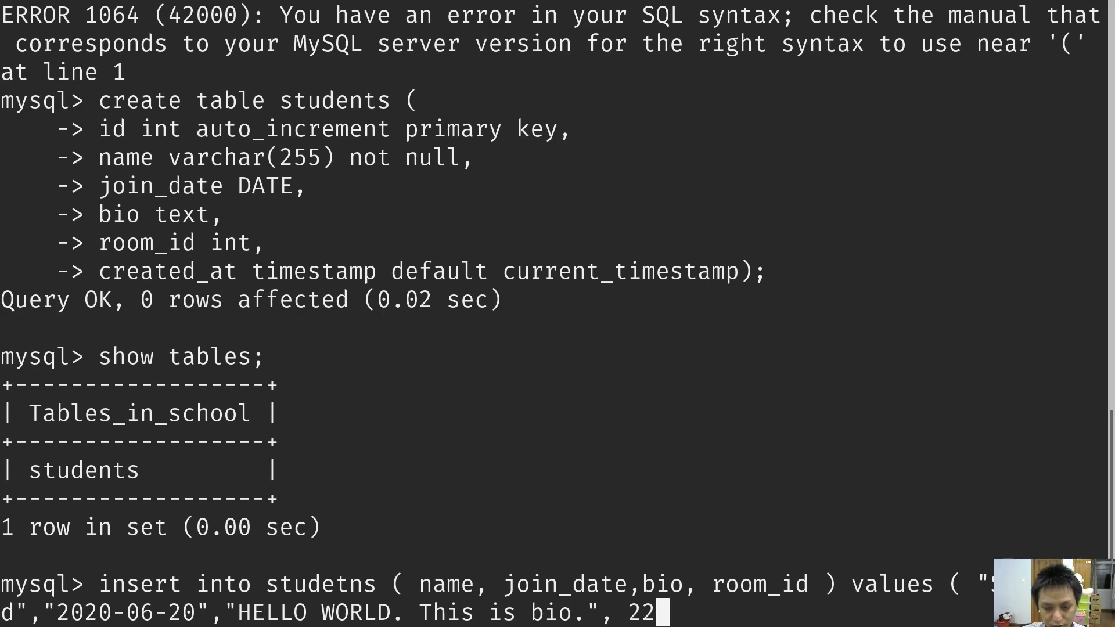
{"action": "type", "text": "00);"}
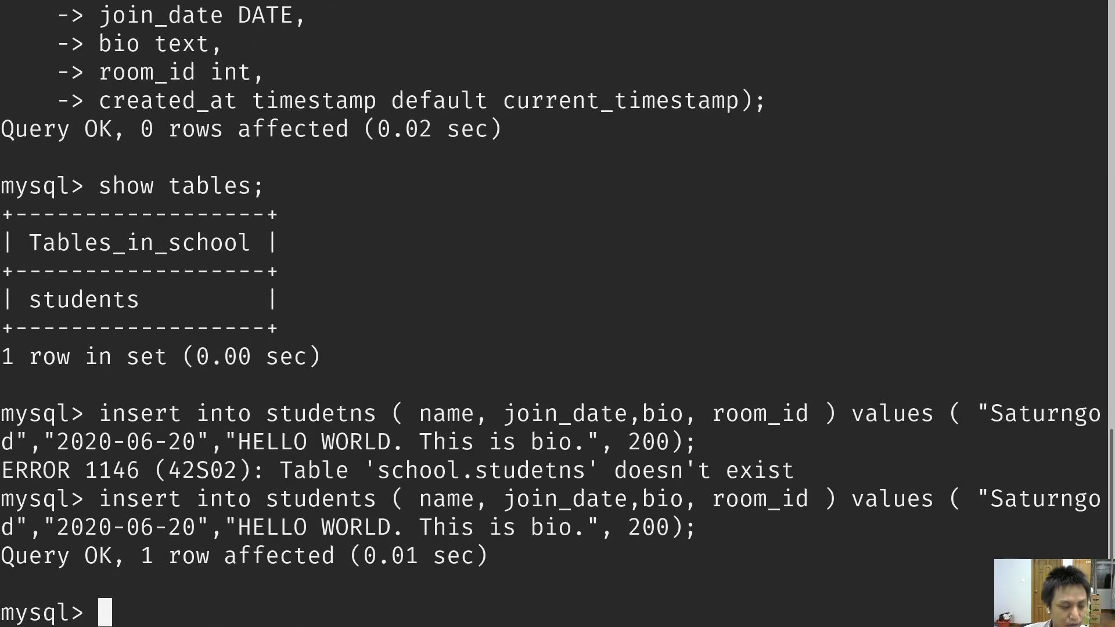
Step: Clear the screen, list tables, and describe the students table's columns
{"action": "type", "text": "clear"}
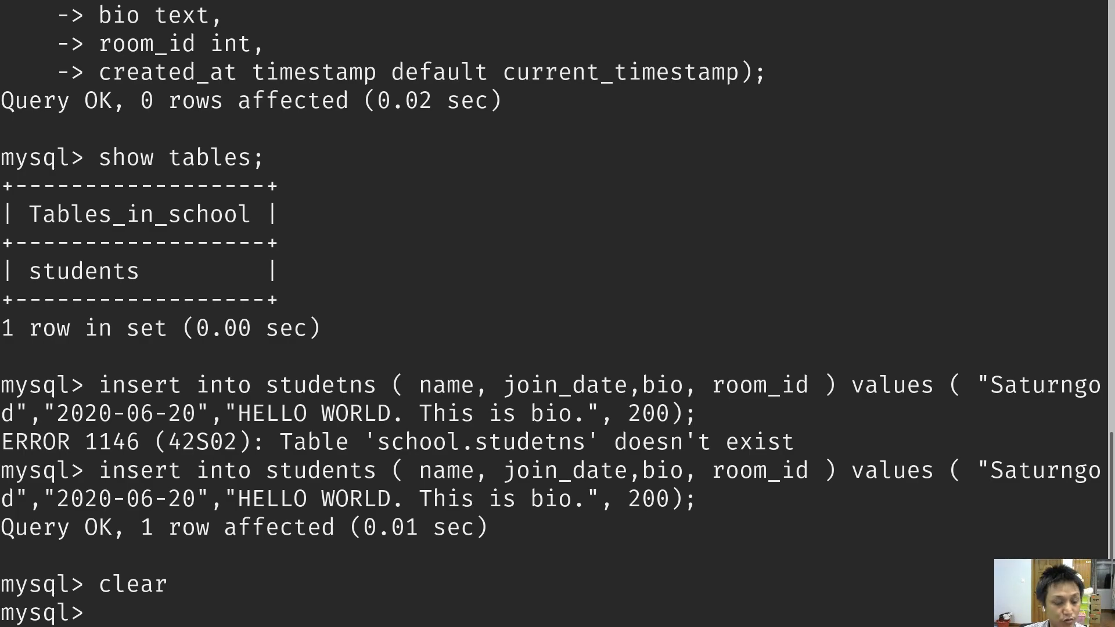
{"action": "type", "text": "describe stude"}
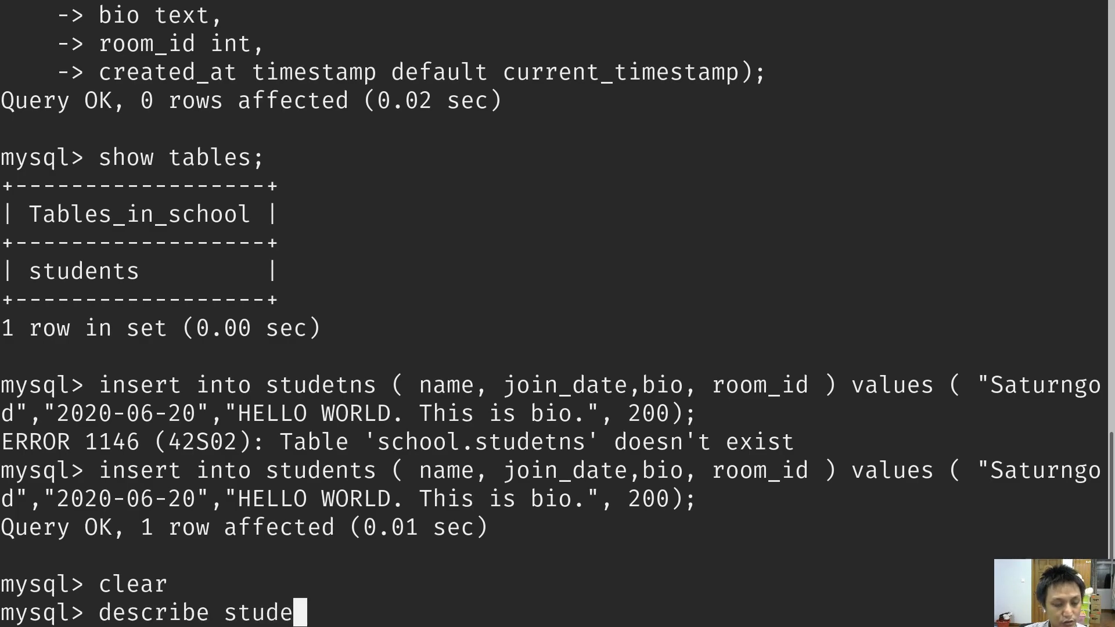
{"action": "key", "text": "BackSpace"}
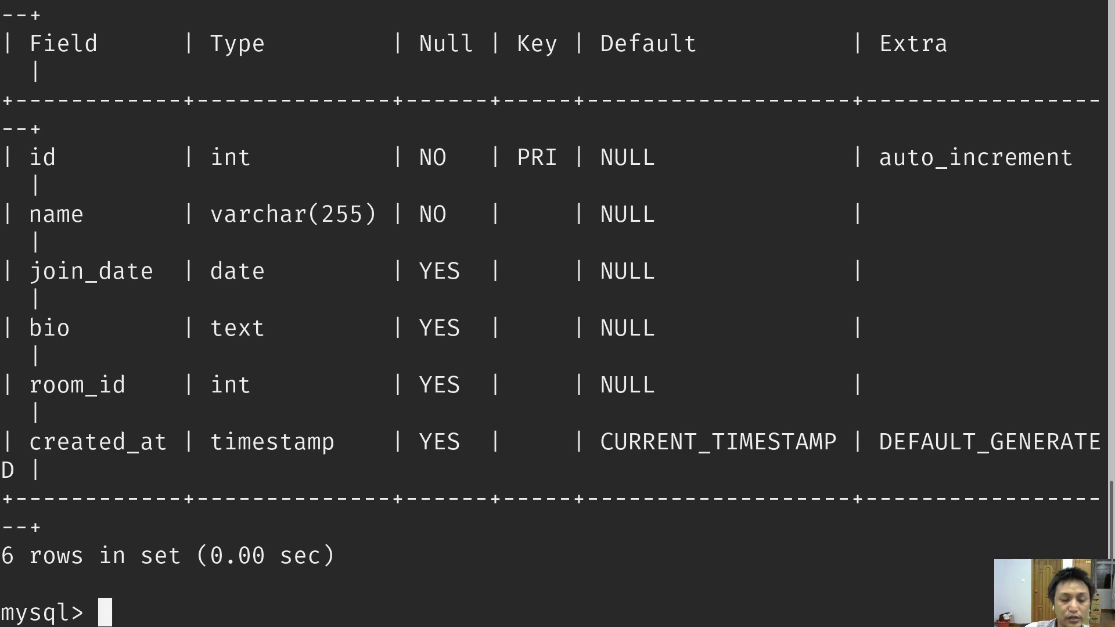
{"action": "type", "text": "show tables"}
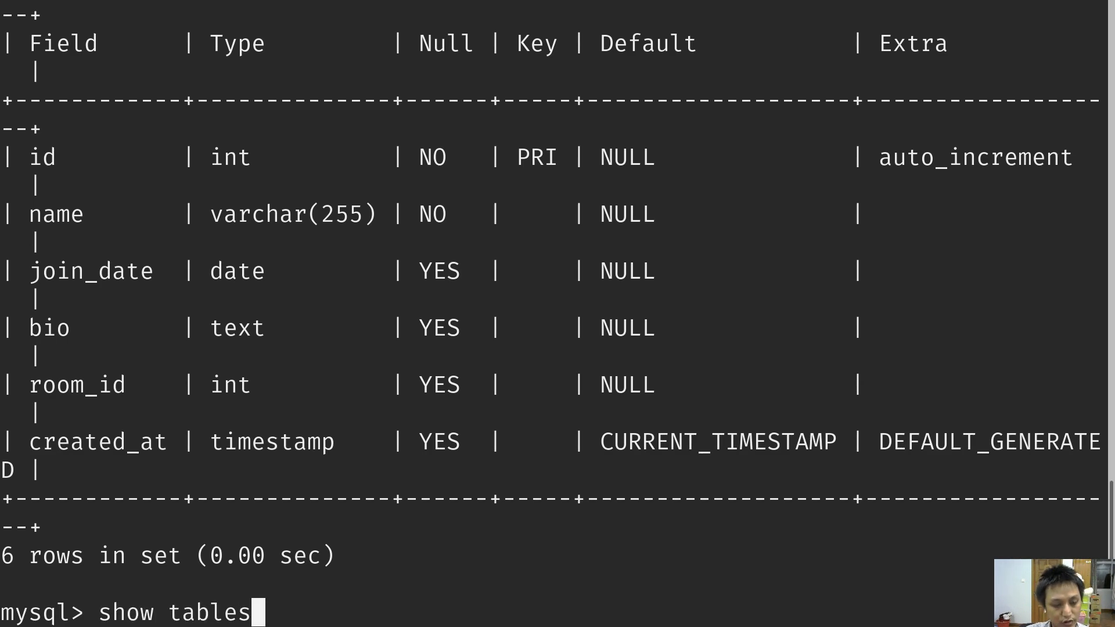
{"action": "key", "text": "Return"}
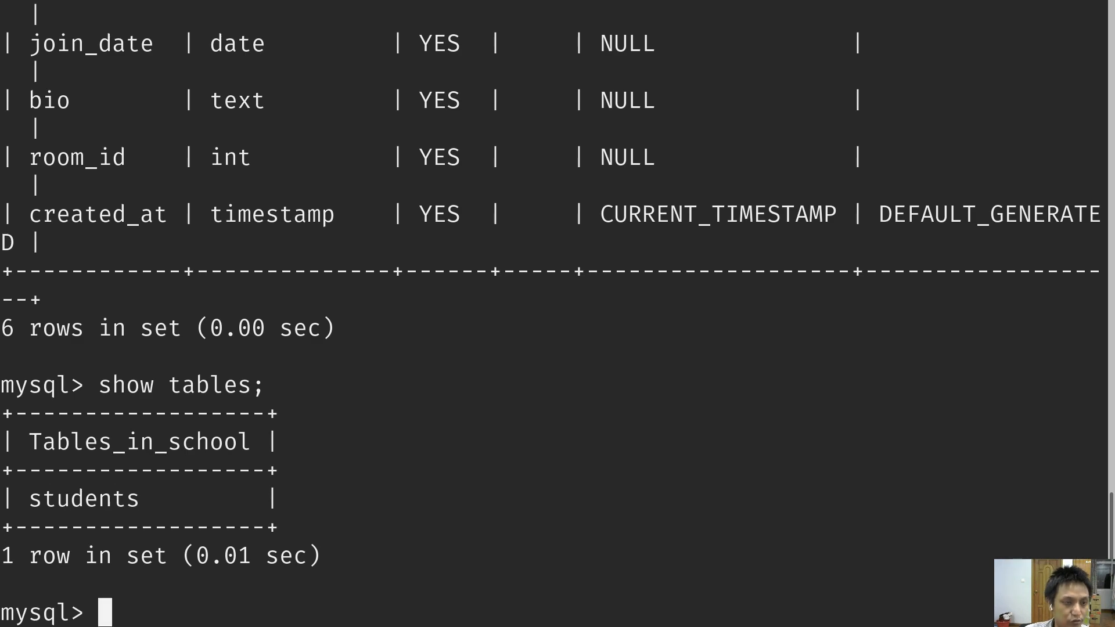
{"action": "type", "text": "describe"}
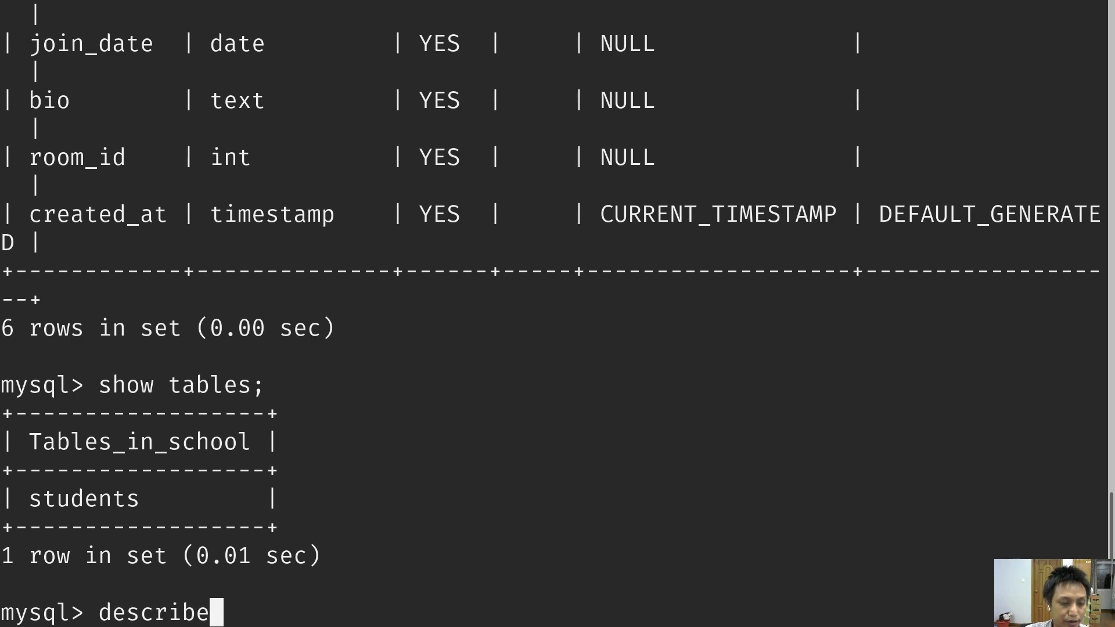
{"action": "type", "text": "studetns;"}
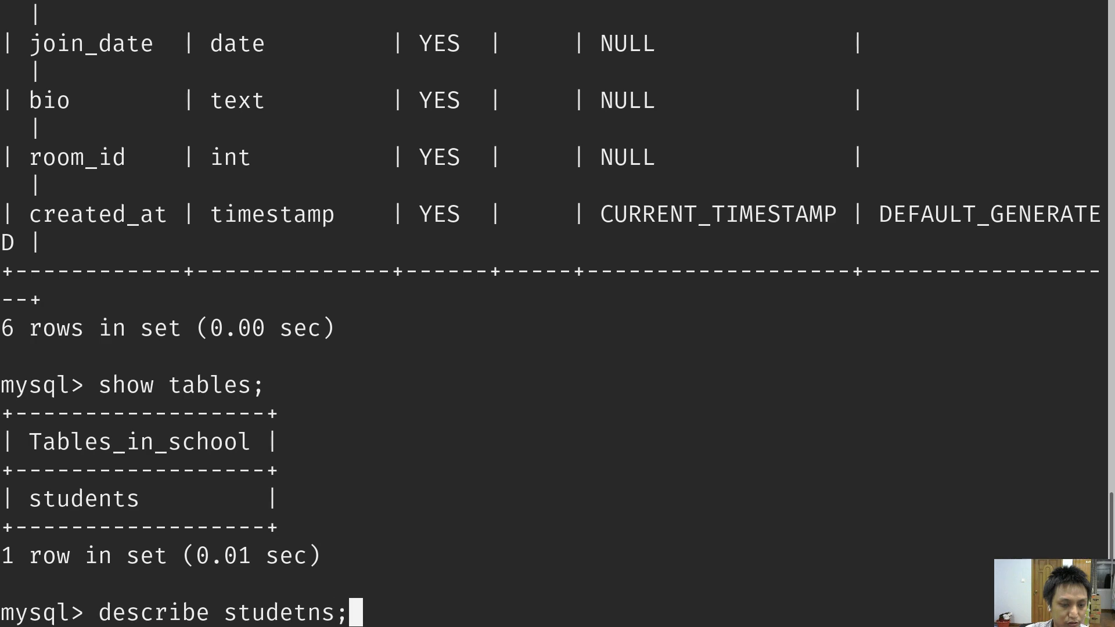
{"action": "key", "text": "BackSpace"}
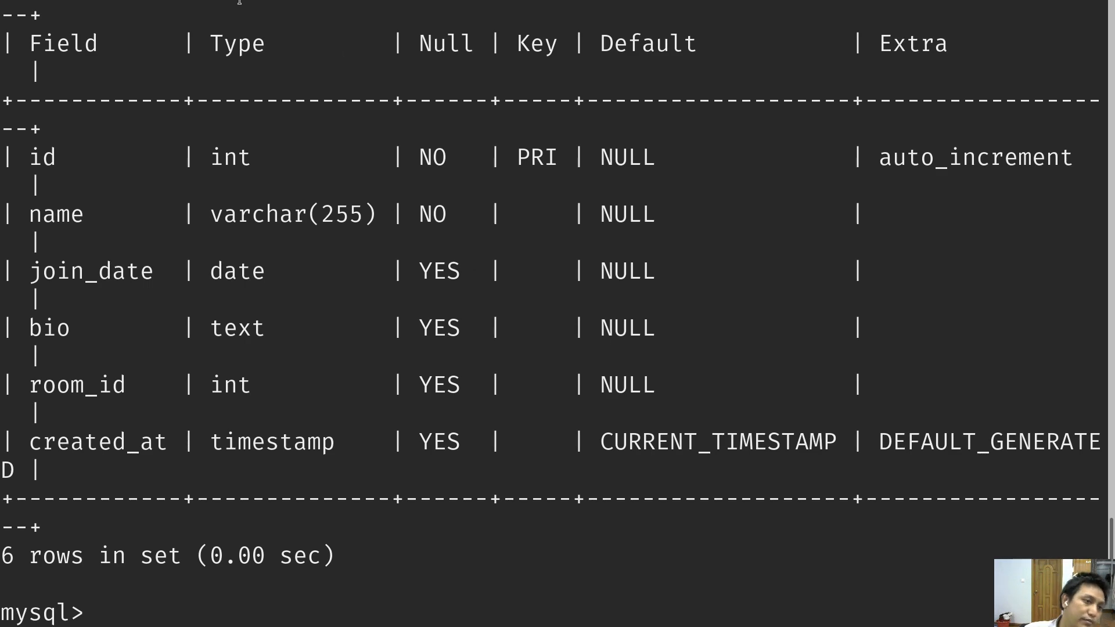
{"action": "double_click", "coordinate": [36, 160]}
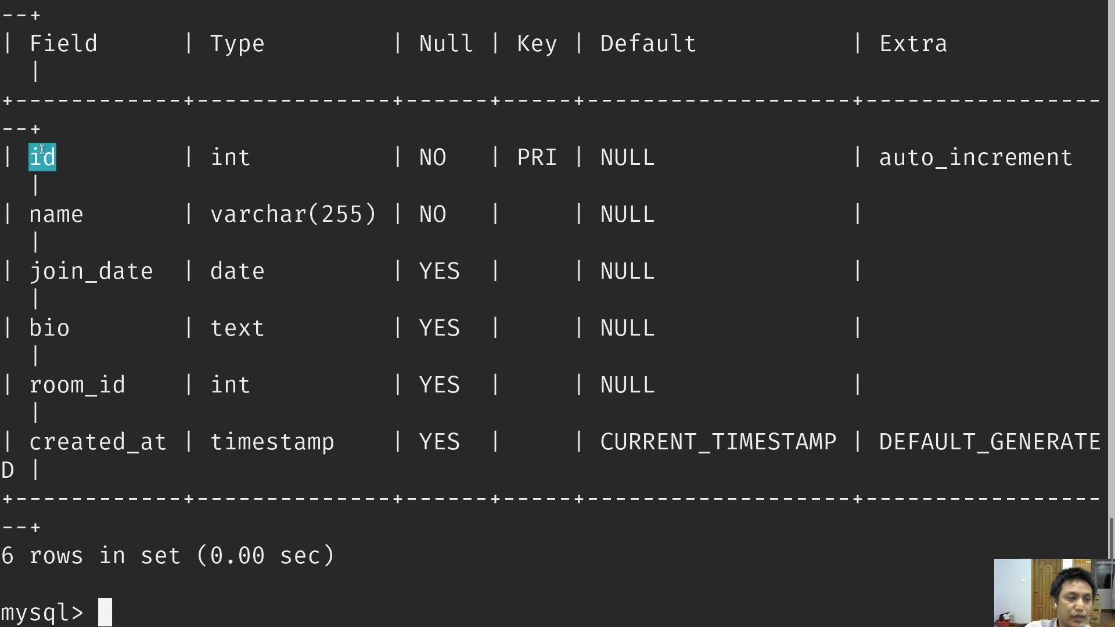
{"action": "mouse_move", "coordinate": [695, 178]}
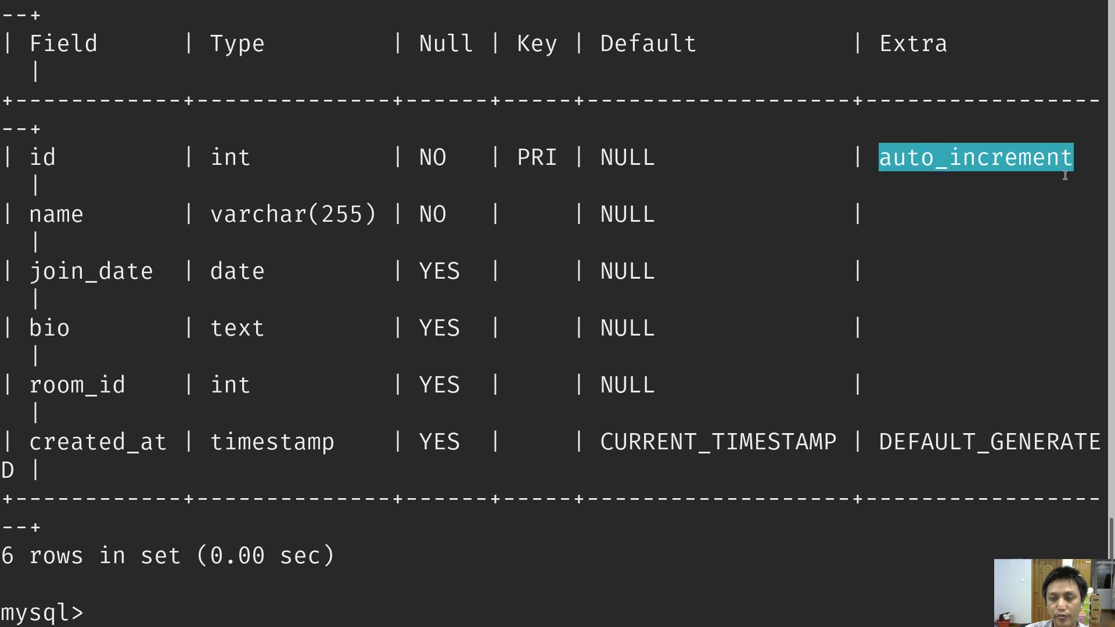
{"action": "double_click", "coordinate": [259, 214]}
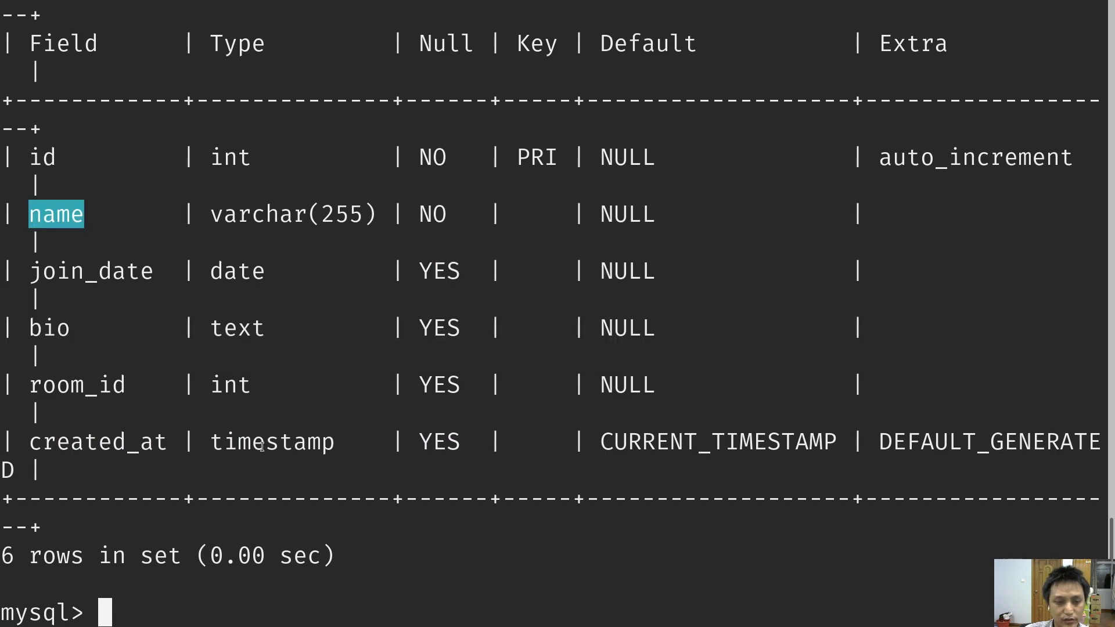
{"action": "double_click", "coordinate": [732, 442]}
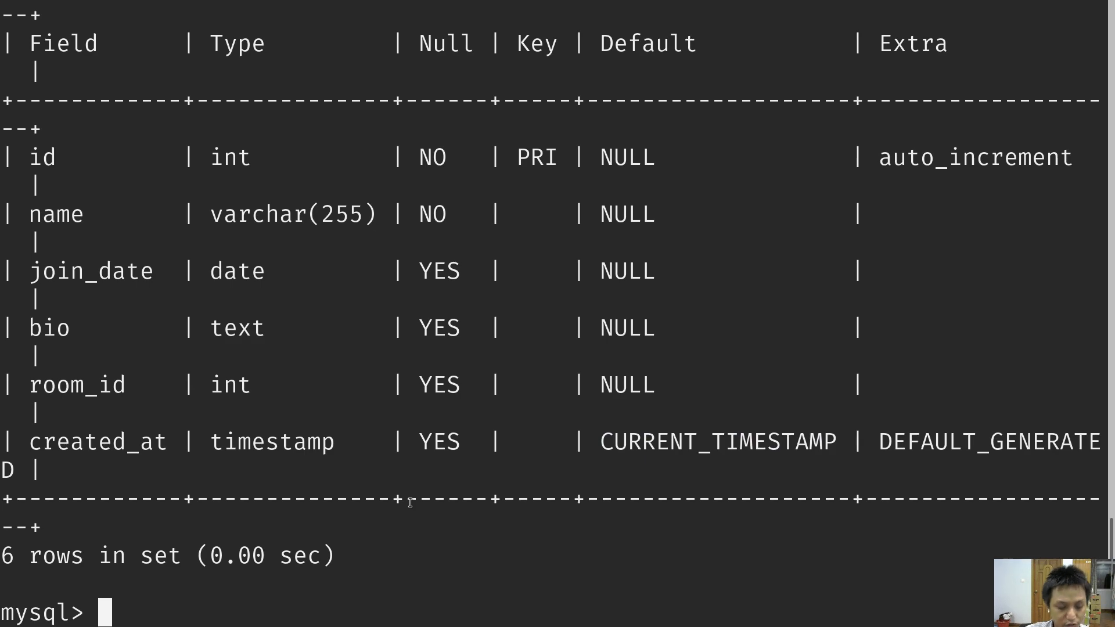
Step: Select all students rows, list tables, then insert a Dahi row dated 2020-06-20, room 200
{"action": "type", "text": "select * from stud"}
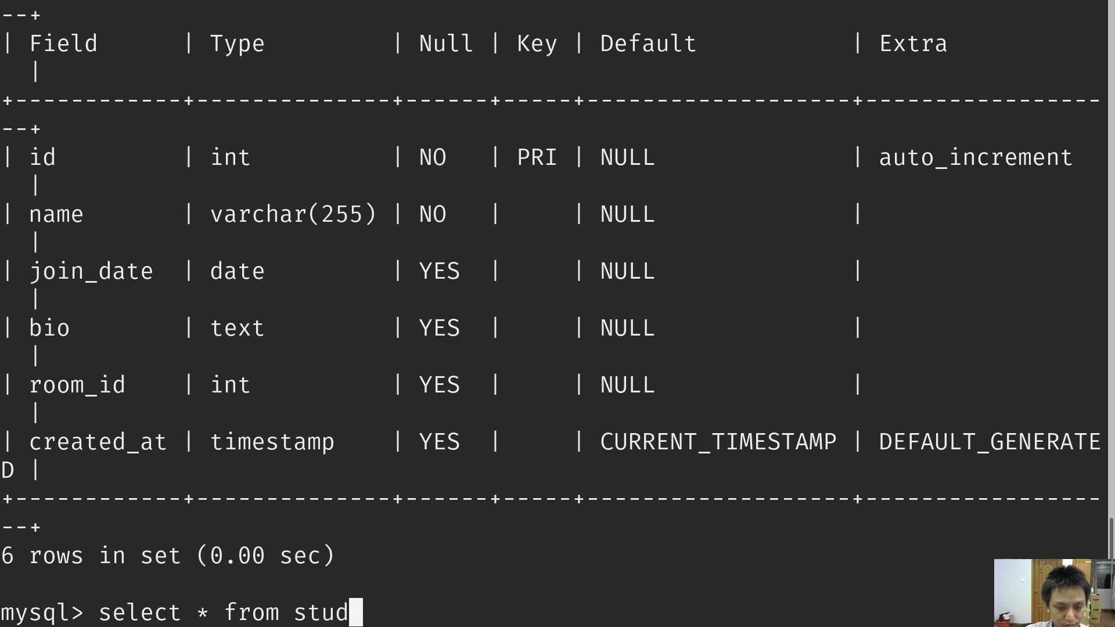
{"action": "type", "text": "ents;"}
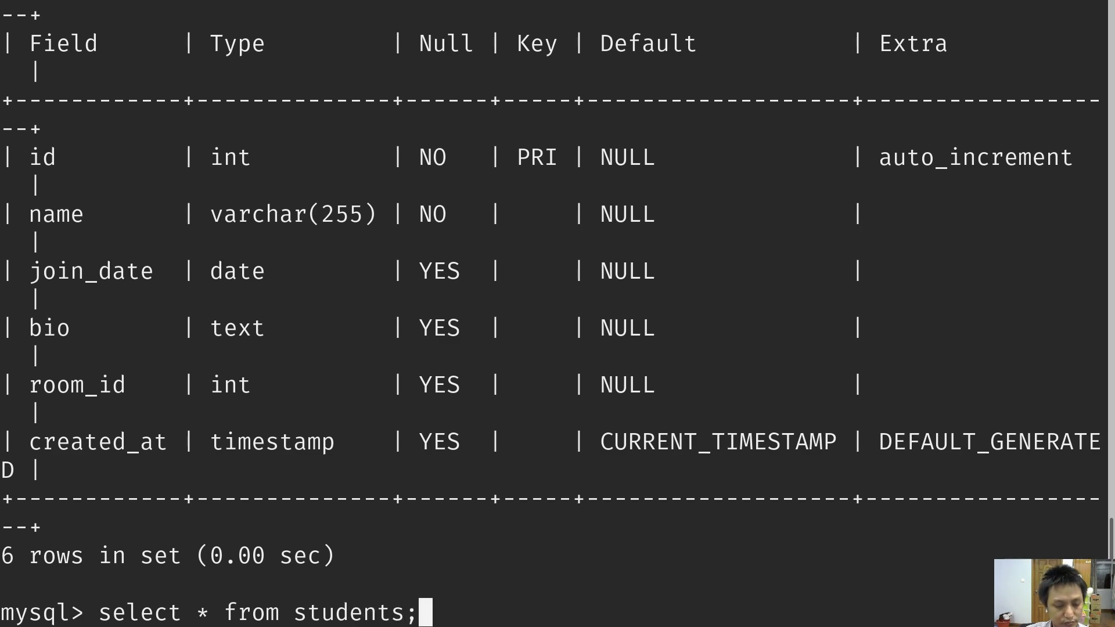
{"action": "key", "text": "Enter"}
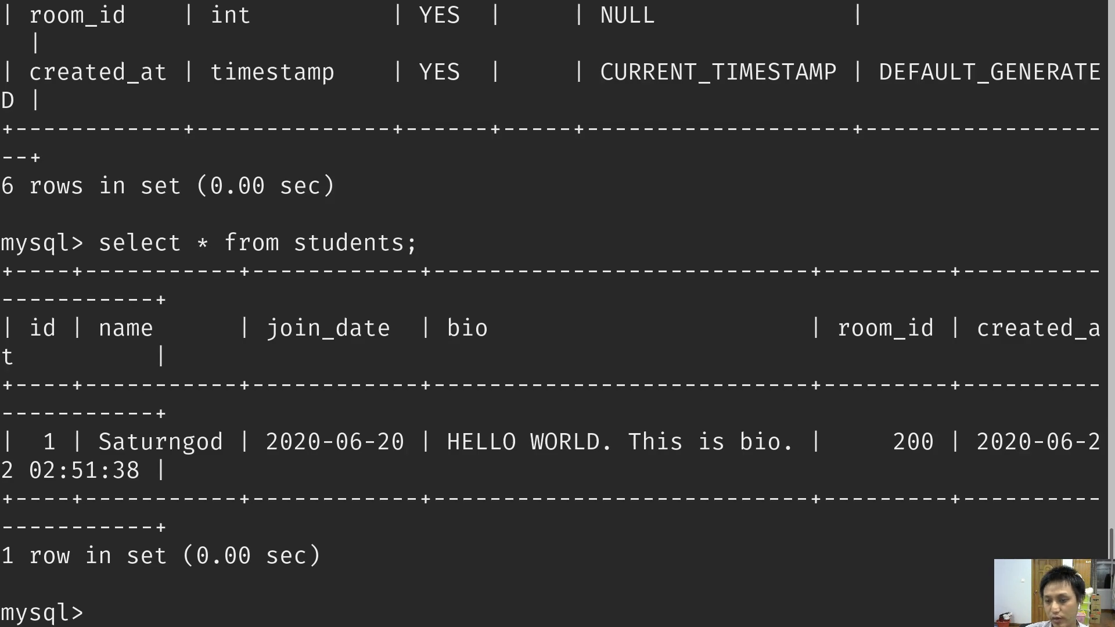
{"action": "type", "text": "show tables;"}
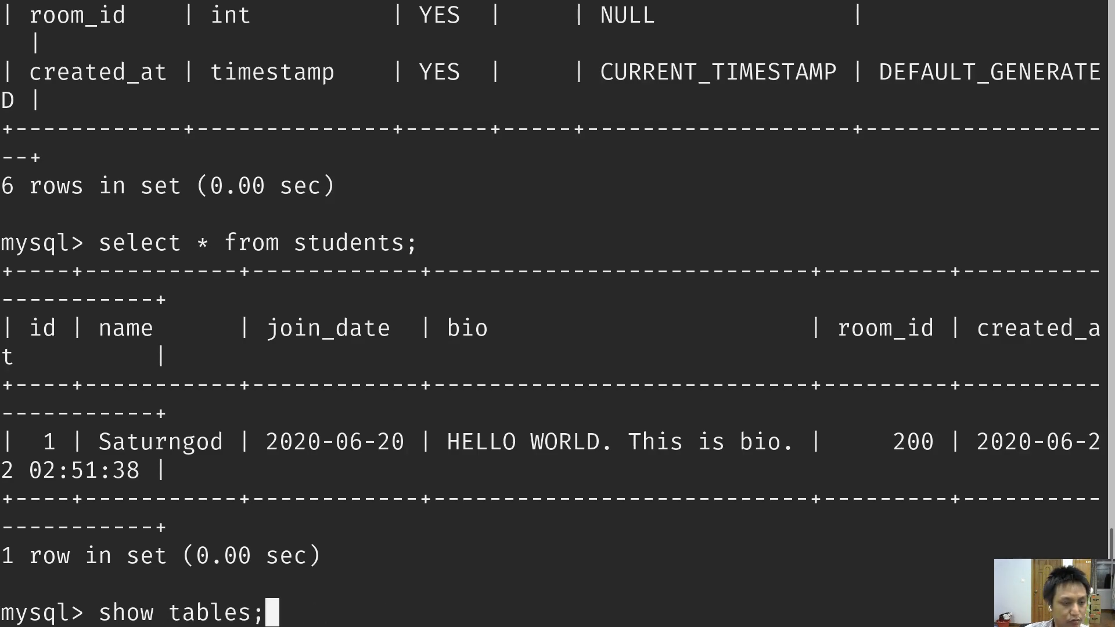
{"action": "type", "text": "insert into students ( name, join_date,bio, room_id ) values ( \"Saturngod\",\"2020-06-20\",\"HELLO WORLD. This is bio.\", 200);"}
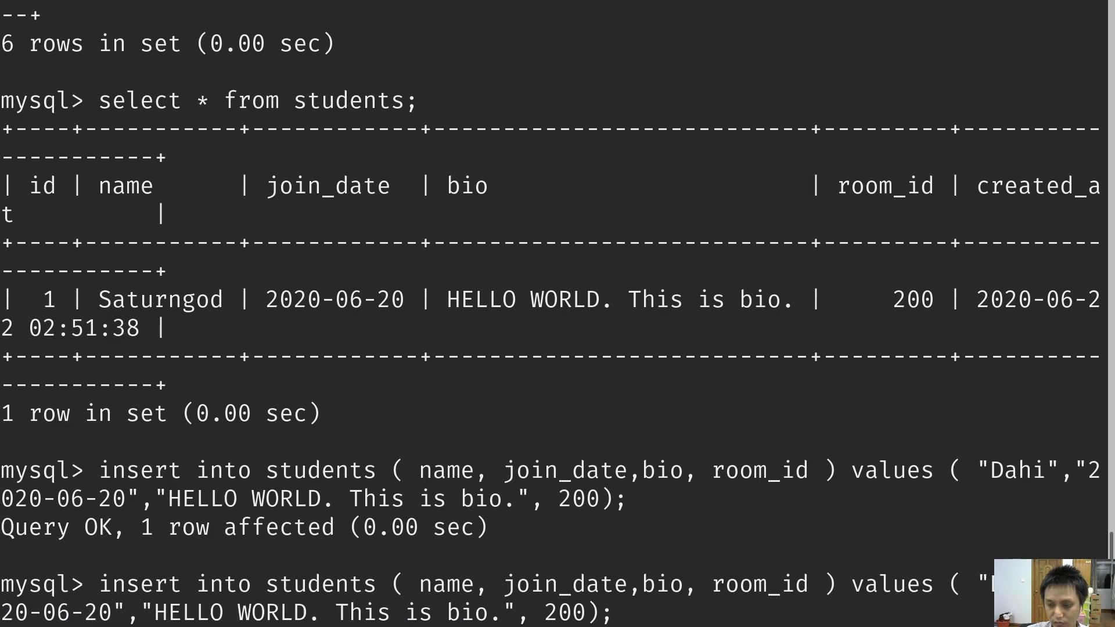
Step: Insert Doha's record, then highlight Saturngod's creation timestamp in the three-row listing
{"action": "key", "text": "Return"}
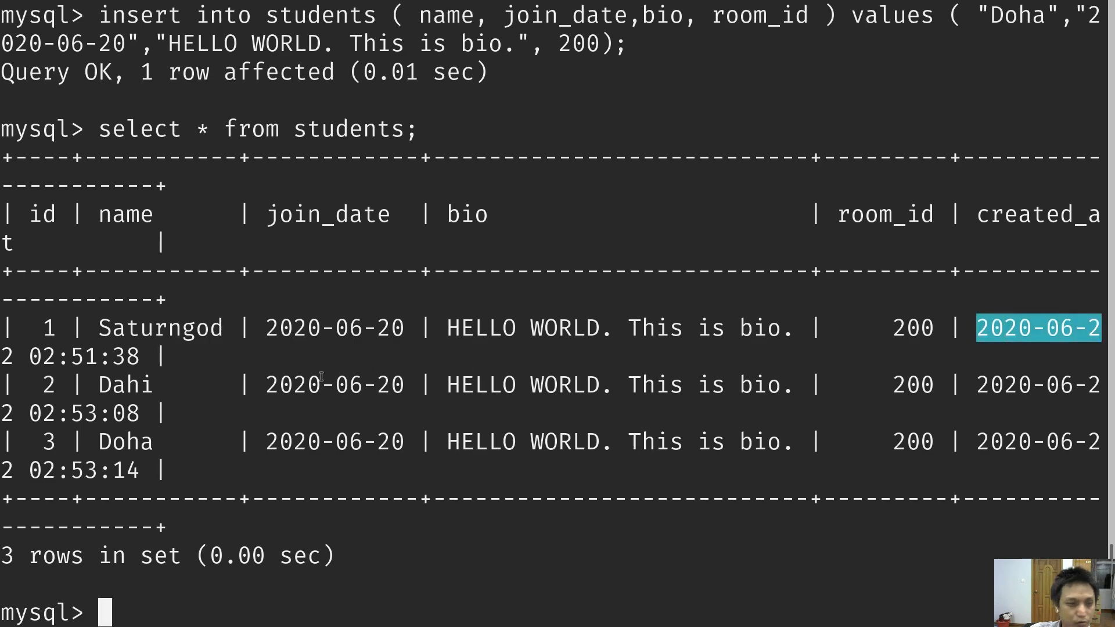
{"action": "double_click", "coordinate": [82, 358]}
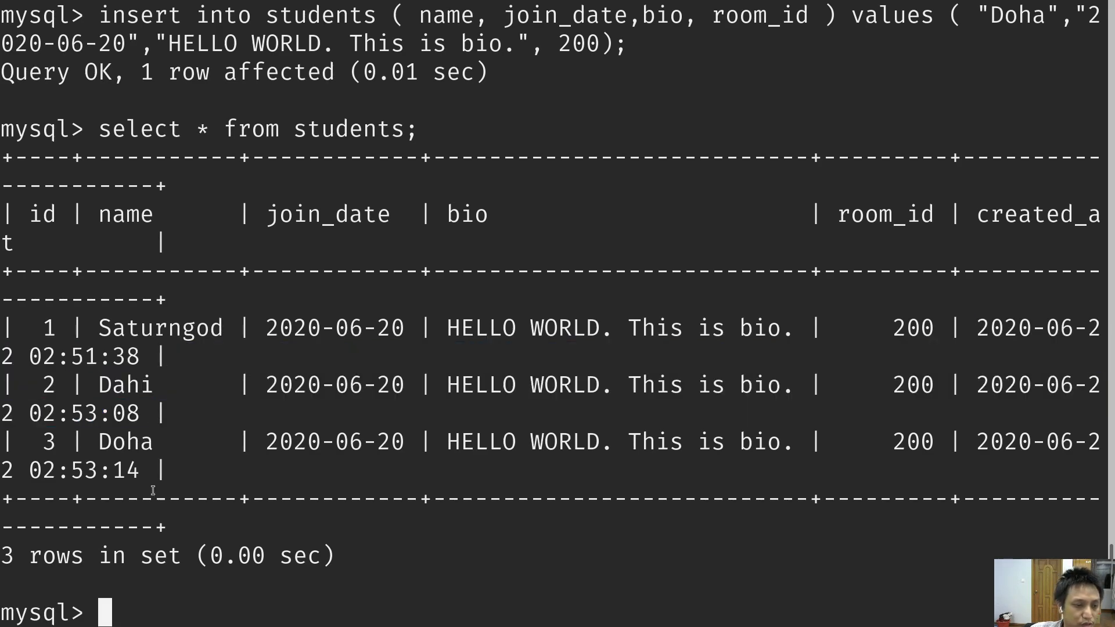
{"action": "double_click", "coordinate": [105, 471]}
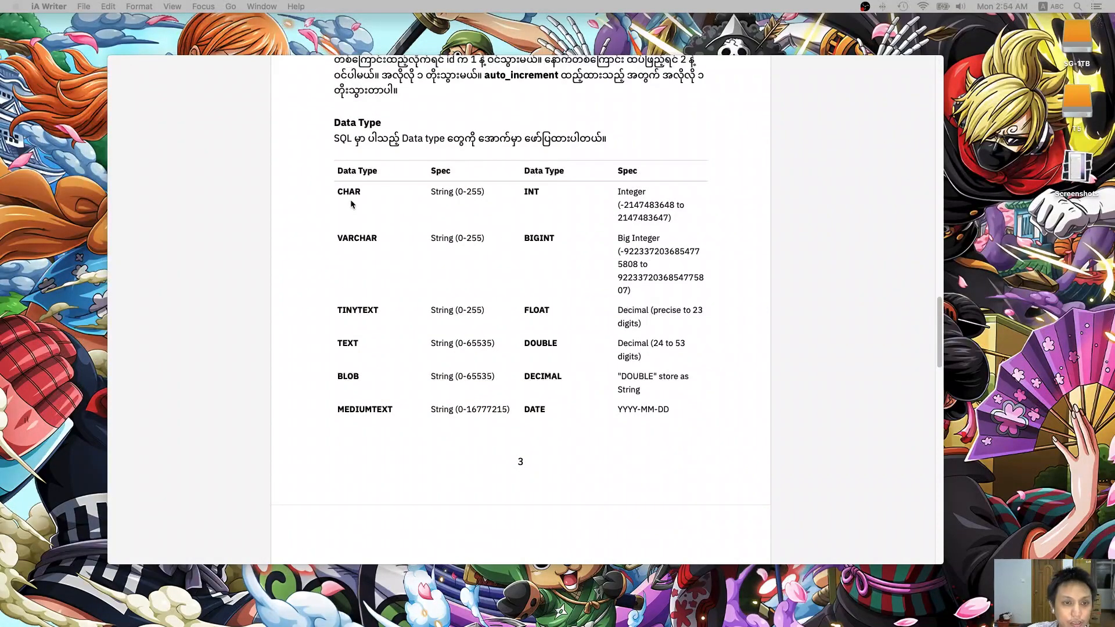
{"action": "mouse_move", "coordinate": [426, 321]}
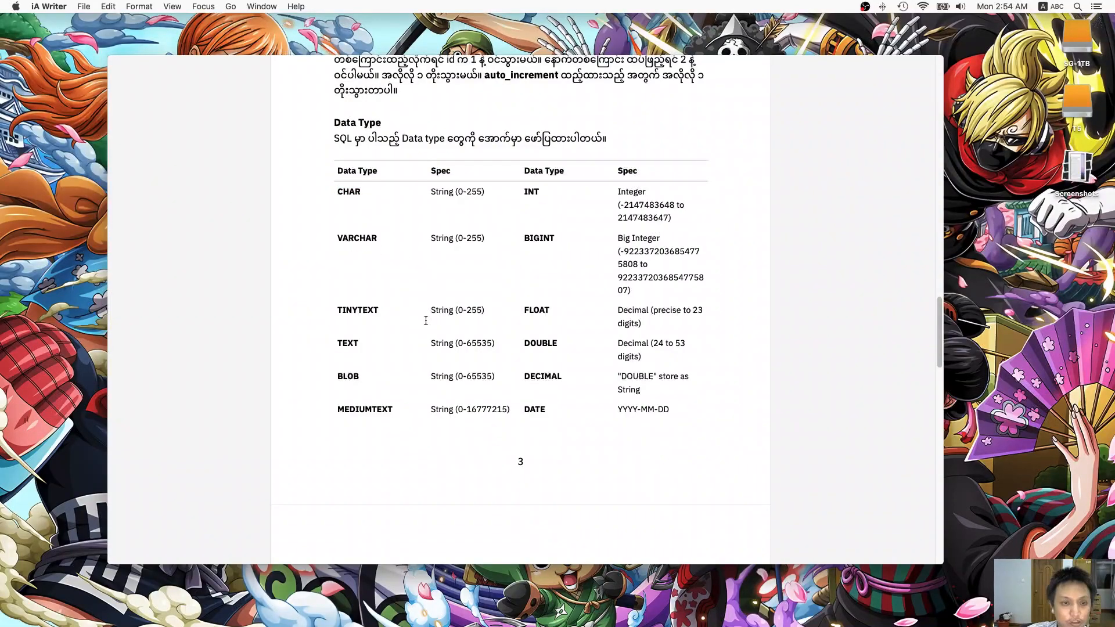
Step: Highlight Data Type table values, including the BLOB 65535 limit and BIGINT range
{"action": "double_click", "coordinate": [358, 309]}
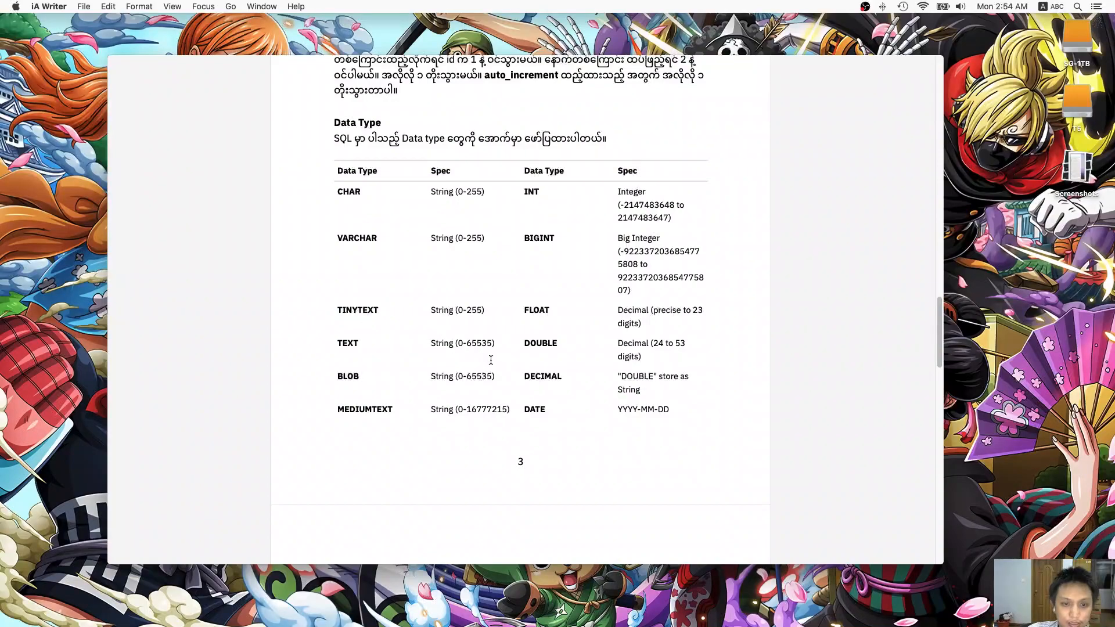
{"action": "double_click", "coordinate": [476, 343]}
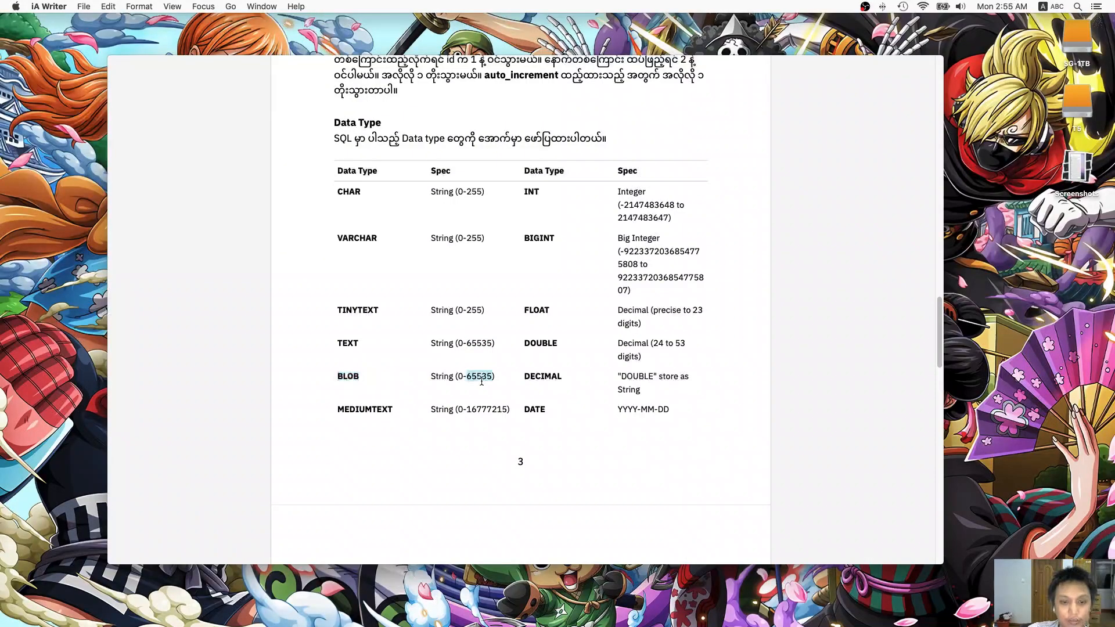
{"action": "double_click", "coordinate": [365, 409]}
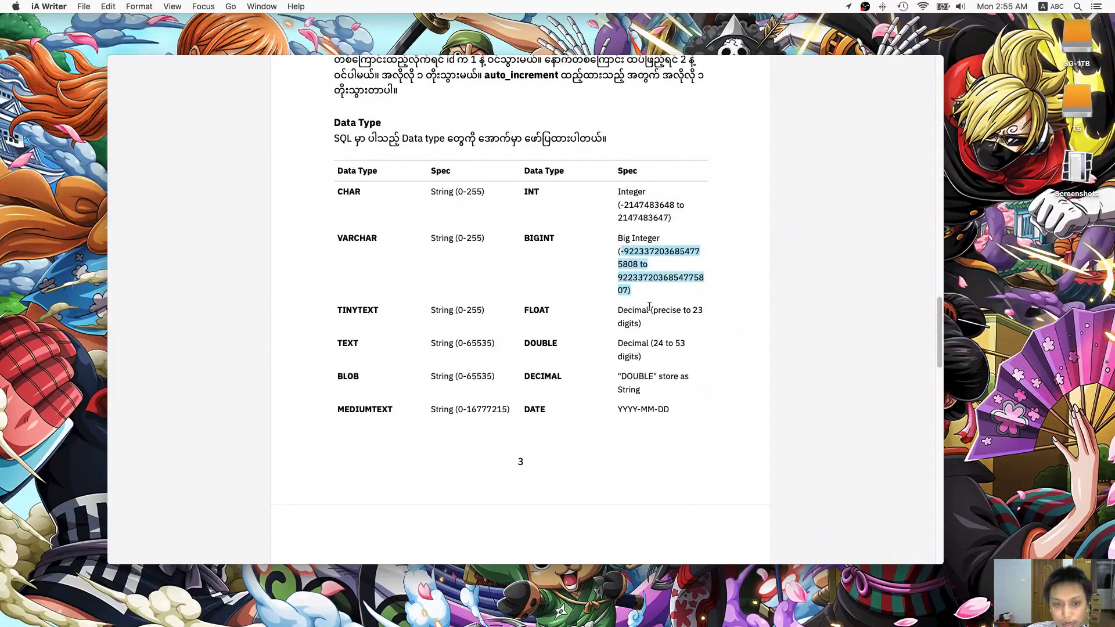
{"action": "mouse_move", "coordinate": [653, 316]}
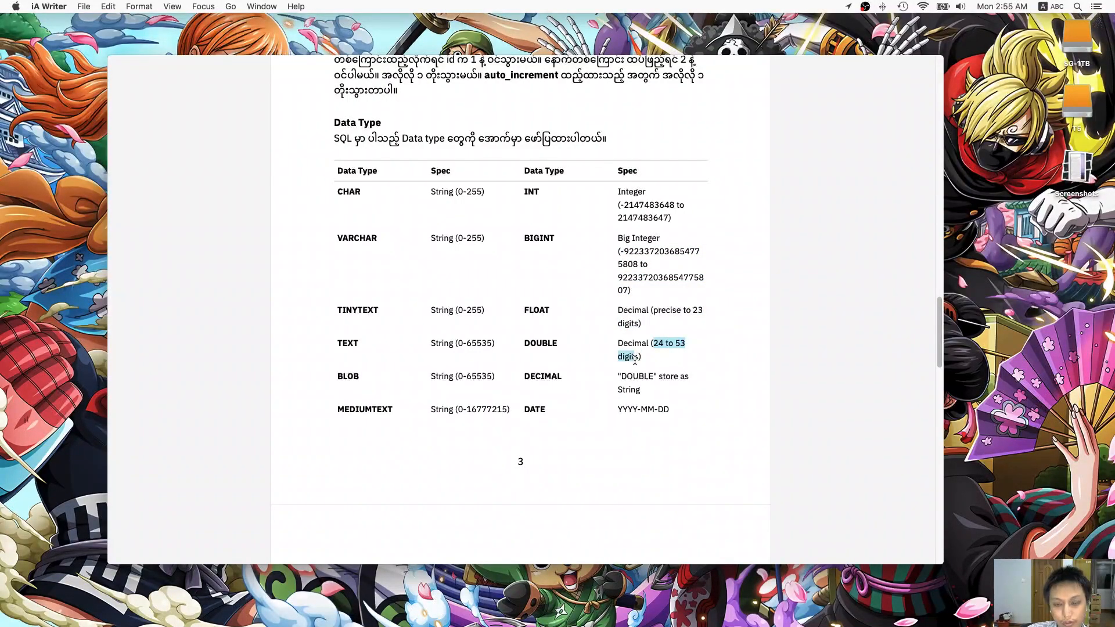
{"action": "scroll", "scroll_direction": "down", "scroll_amount": 3}
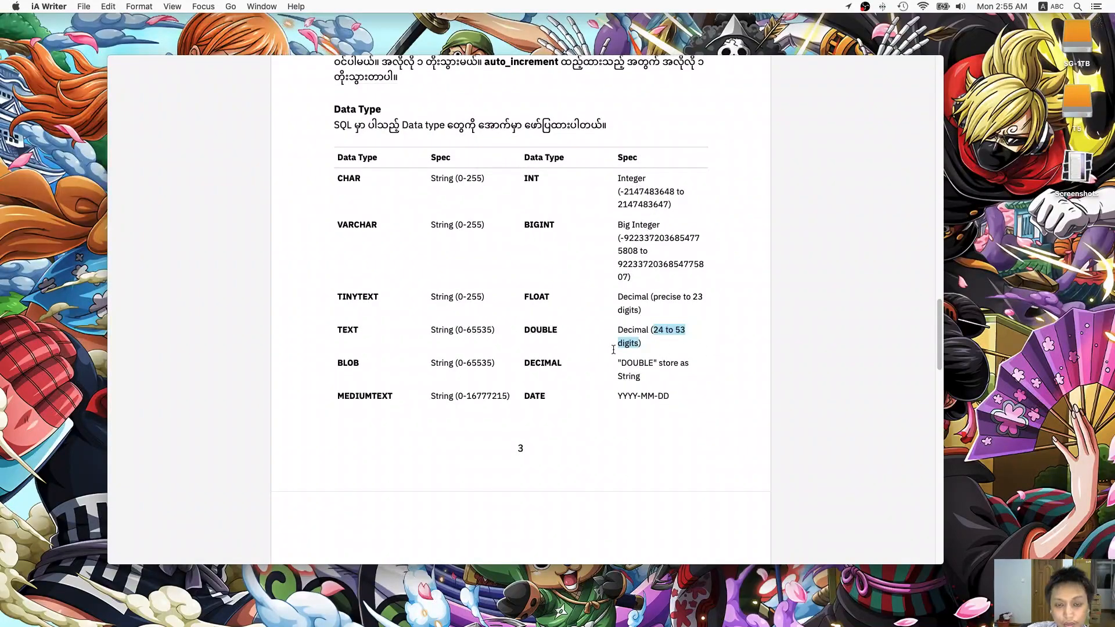
{"action": "scroll", "scroll_direction": "down", "scroll_amount": 3}
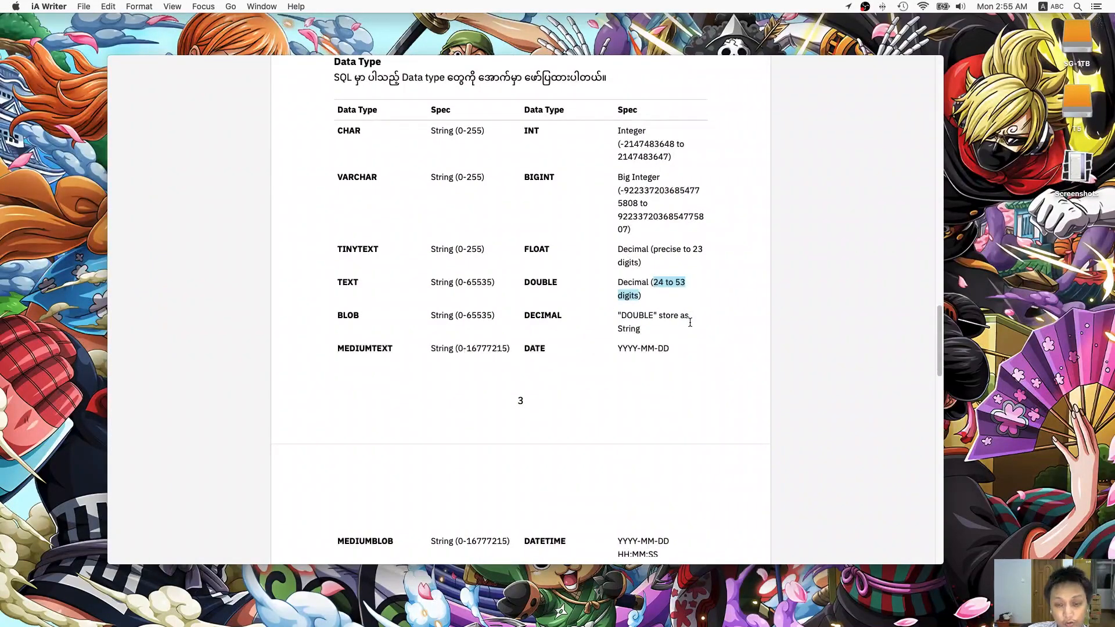
{"action": "scroll", "scroll_direction": "down", "scroll_amount": 3}
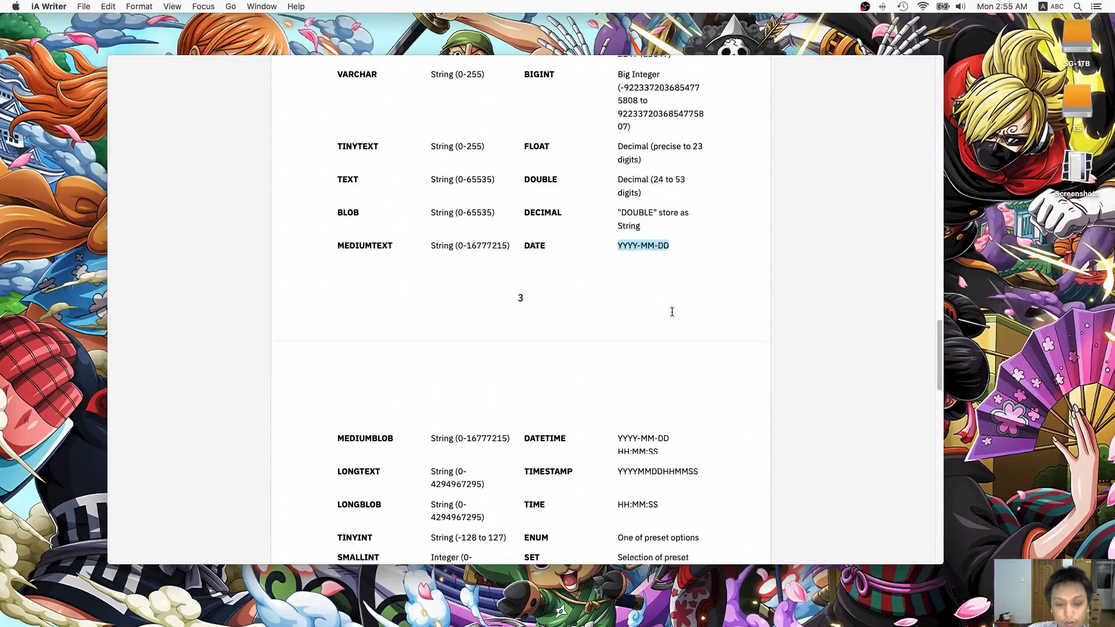
{"action": "scroll", "scroll_direction": "down", "scroll_amount": 3}
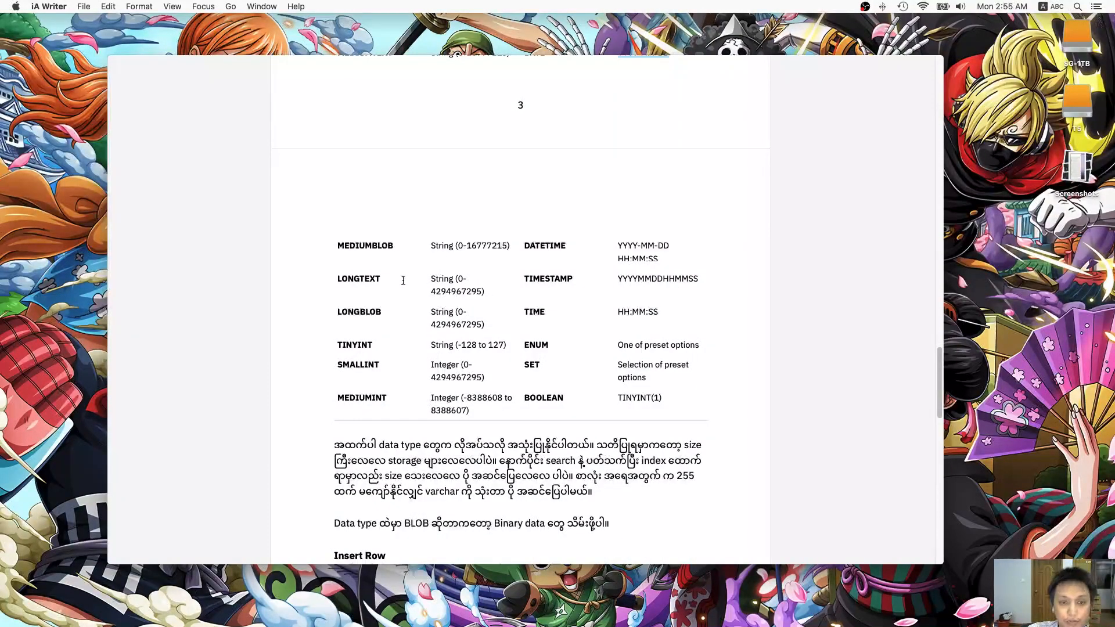
{"action": "mouse_move", "coordinate": [375, 316]}
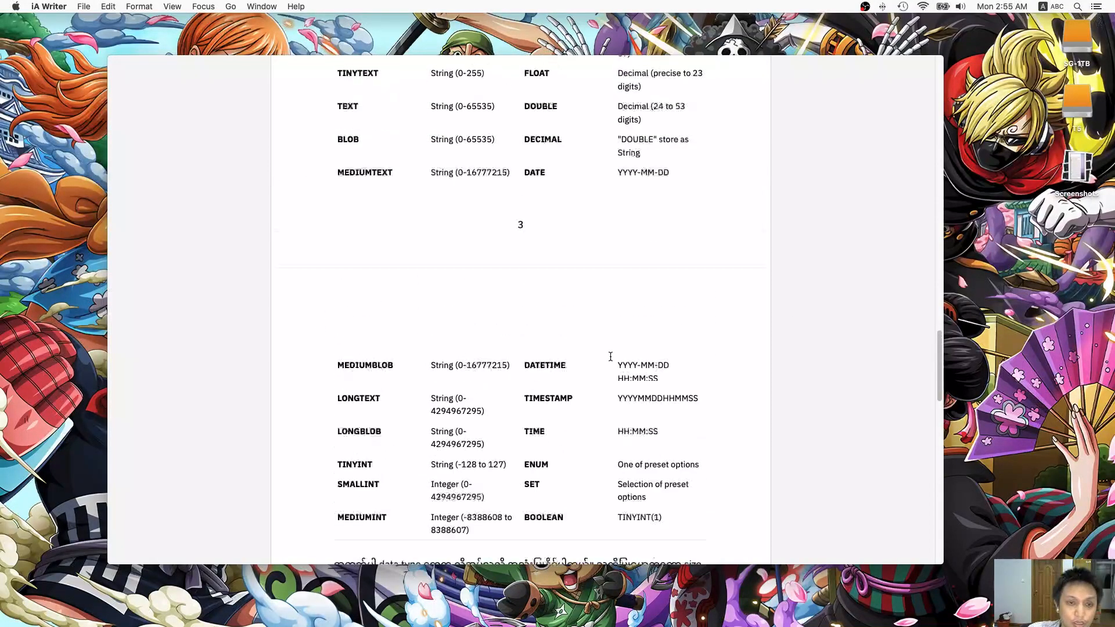
{"action": "scroll", "scroll_direction": "up", "scroll_amount": 3}
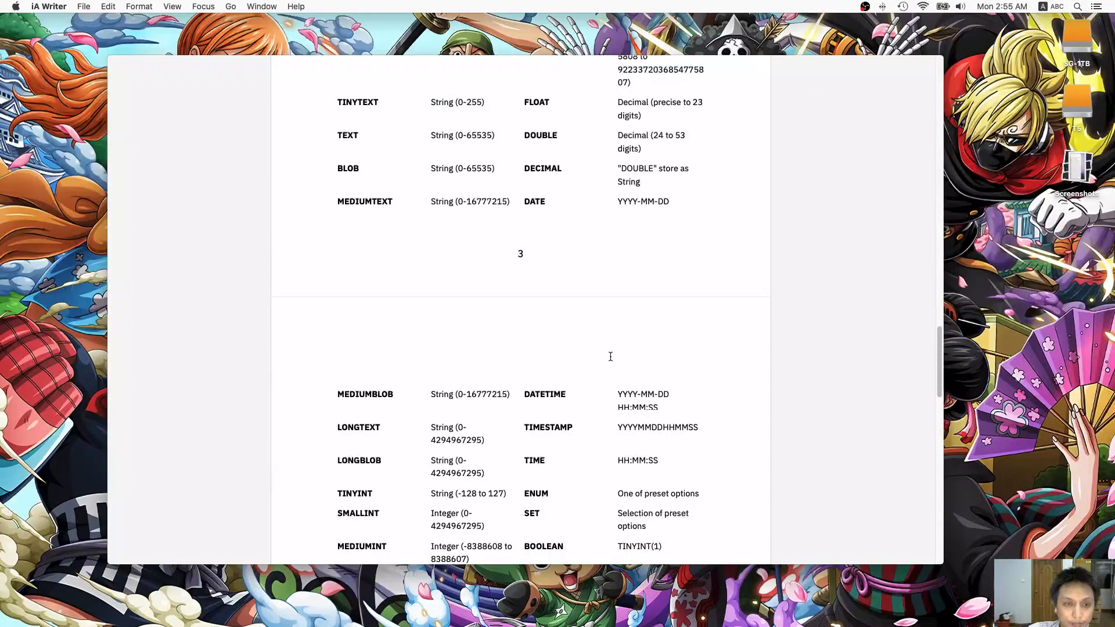
{"action": "scroll", "scroll_direction": "up", "scroll_amount": 3}
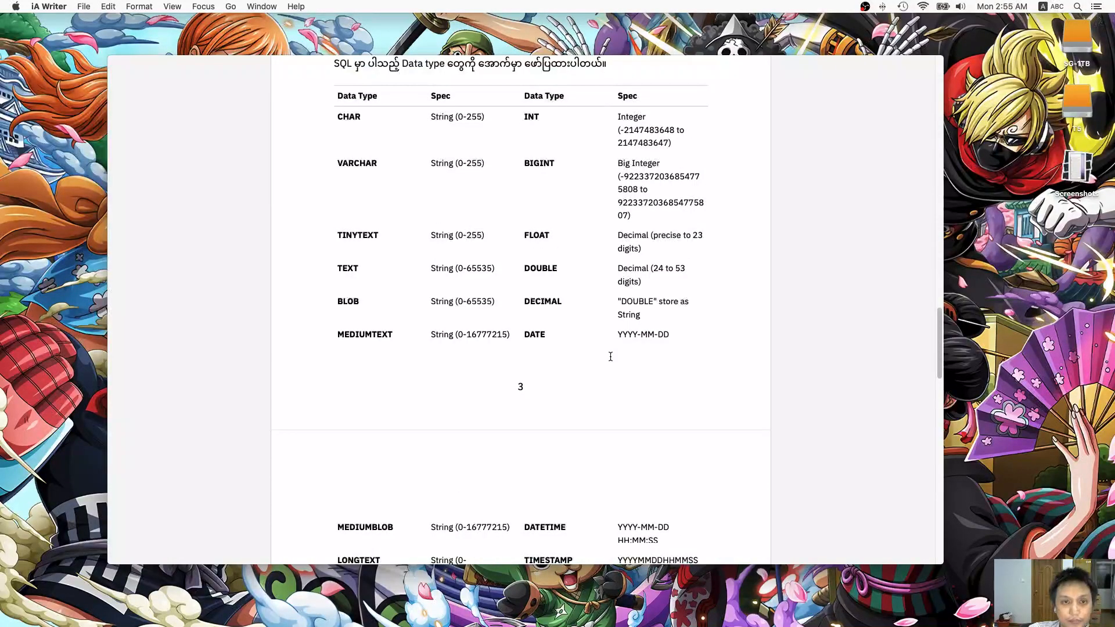
{"action": "scroll", "scroll_direction": "down", "scroll_amount": 3}
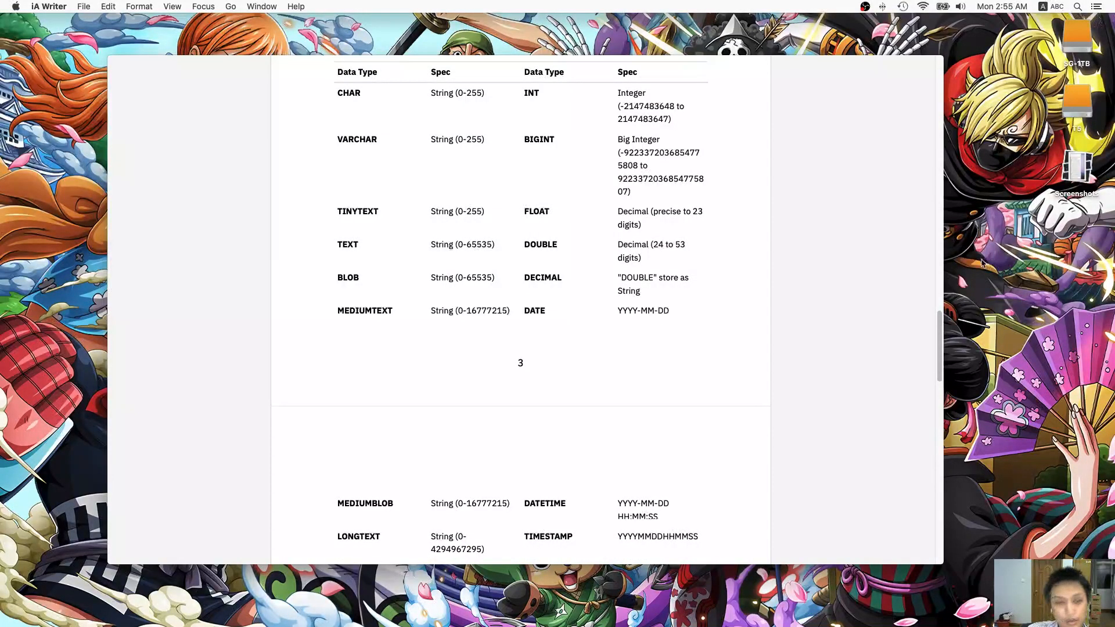